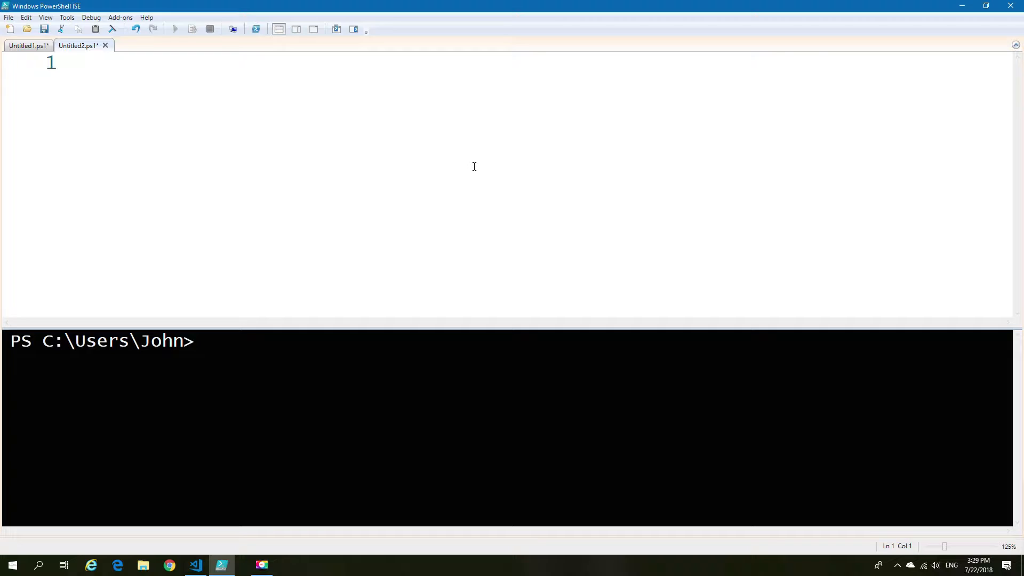
Step: Run a $ConfirmPreference line to display its current value, High
text($)
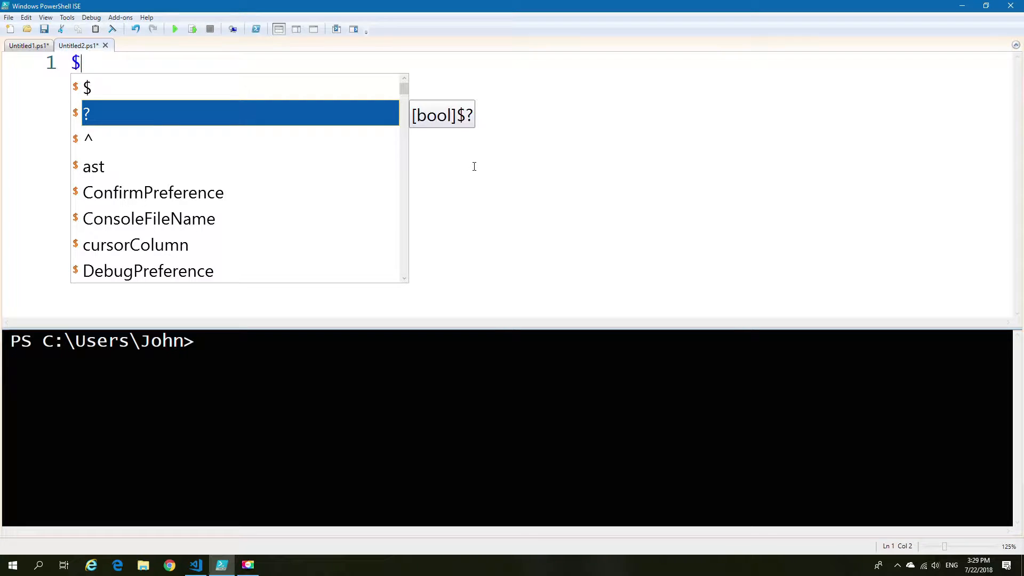
text(c)
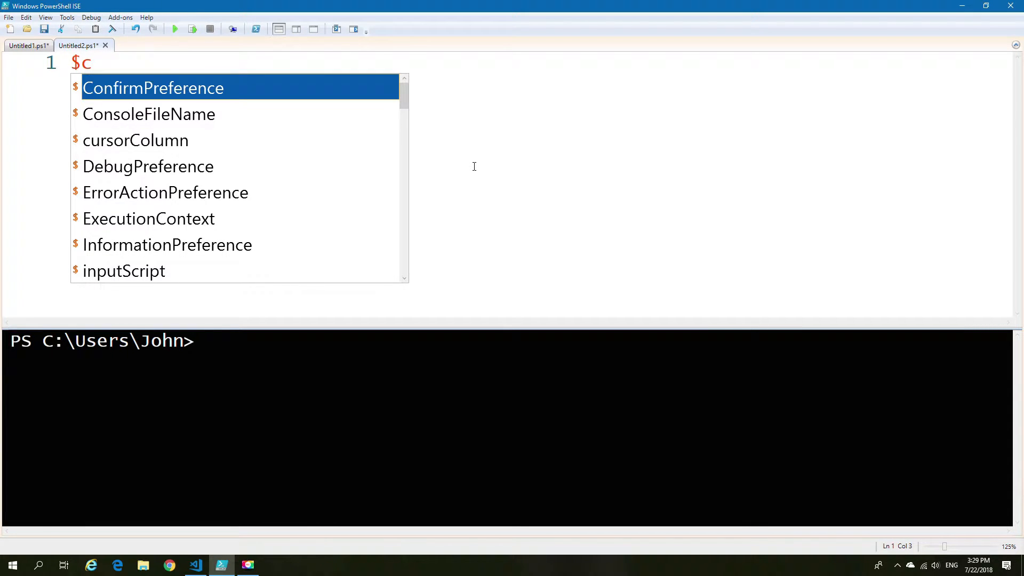
key(tab)
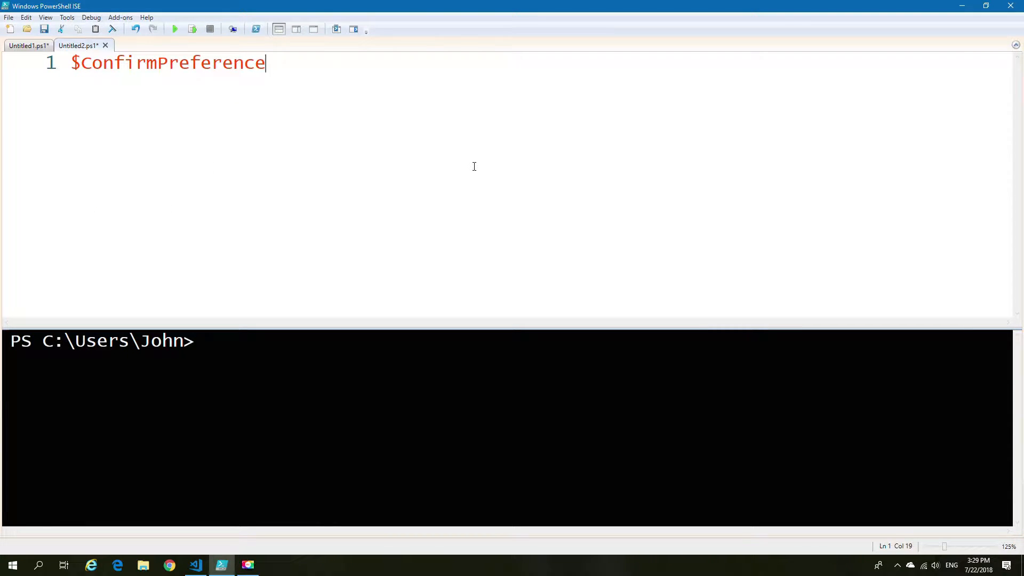
click(174, 29)
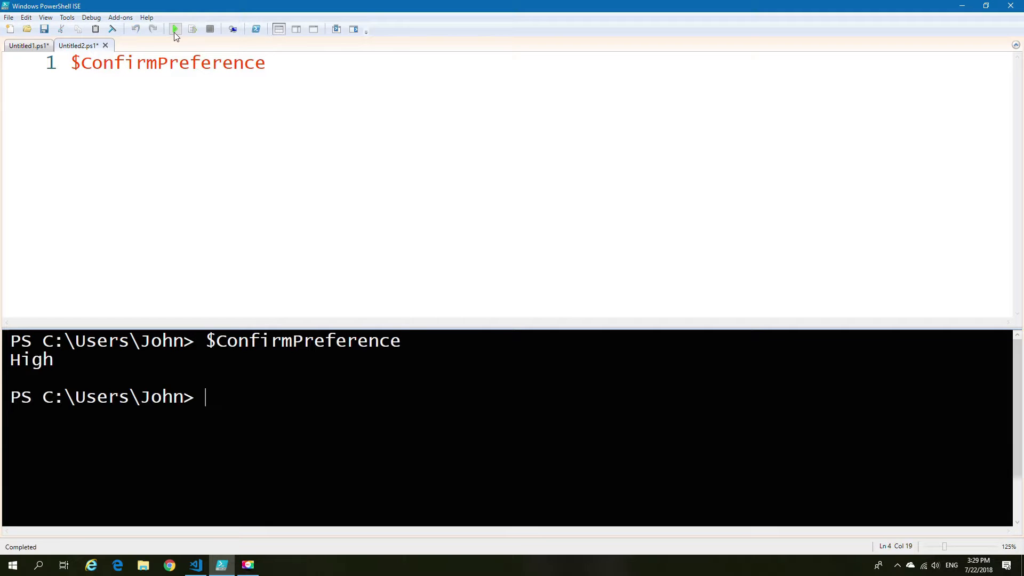
Step: Set $ConfirmPreference to "low" and verify it reads Low, then set "high" and clear the console
click(175, 29)
text( = low)
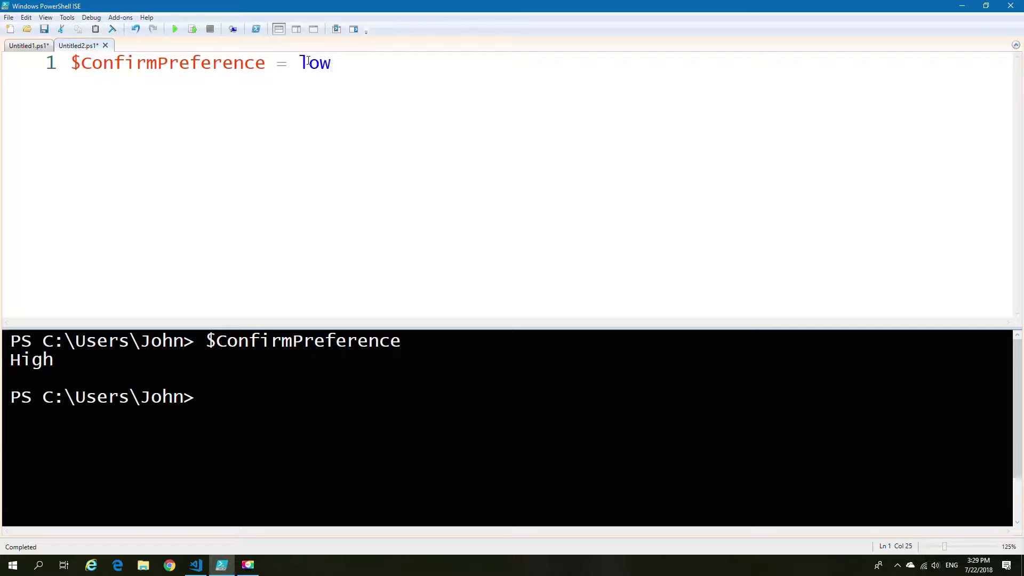
text(")
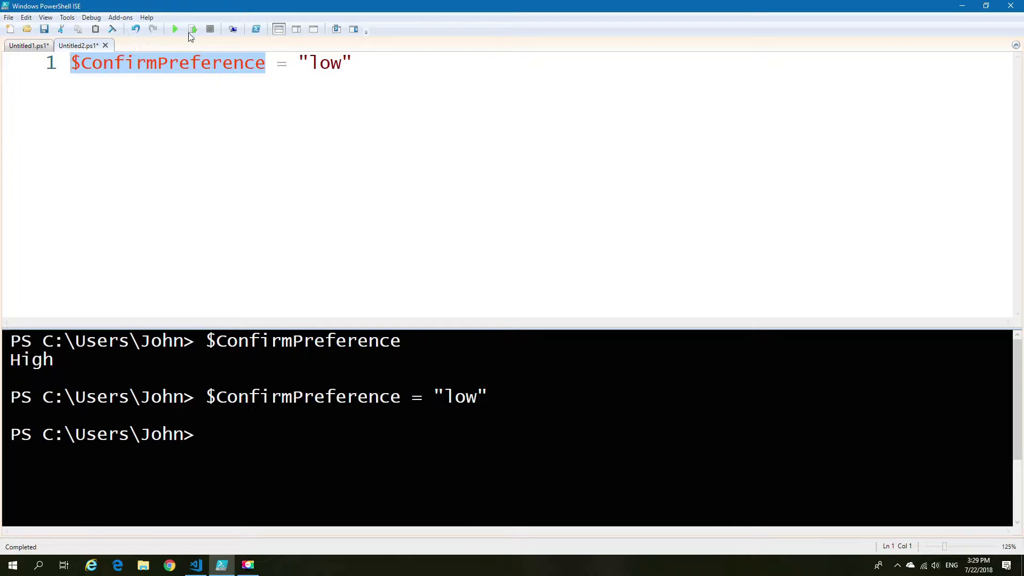
click(174, 28)
text(high)
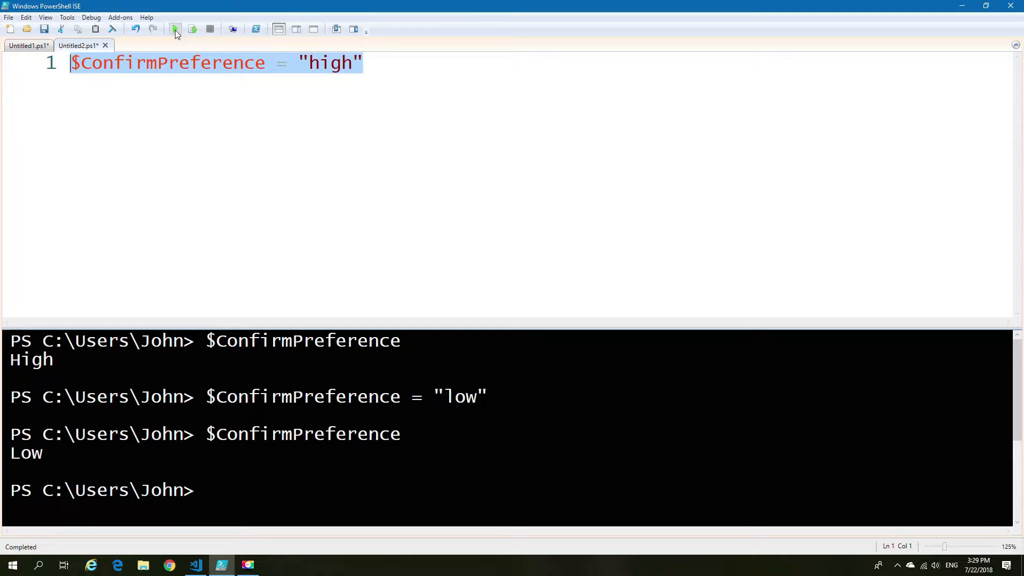
click(174, 28)
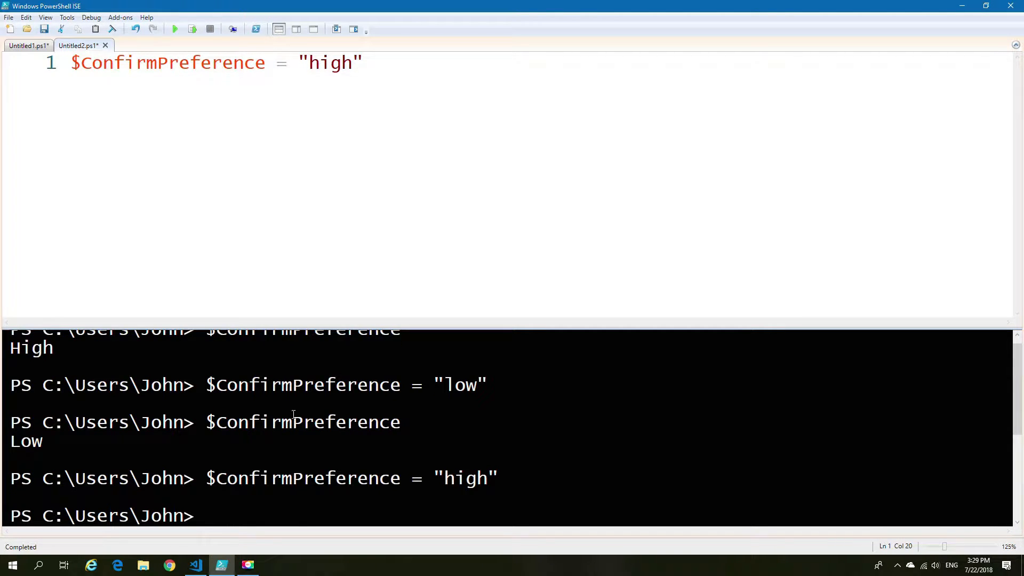
text(clear)
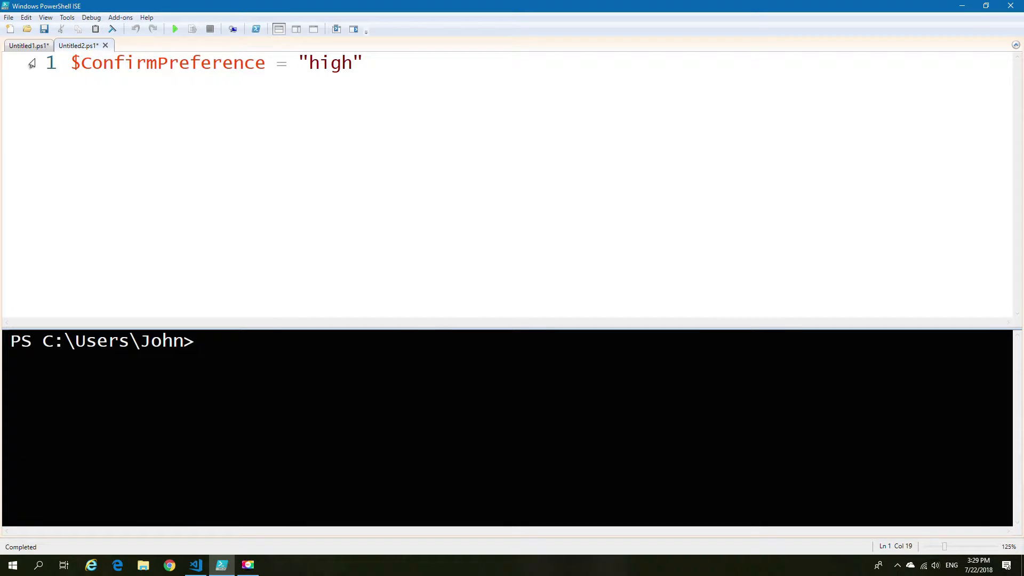
Step: Review the Invoke-MissleTest function and its call in Untitled1.ps1
click(28, 44)
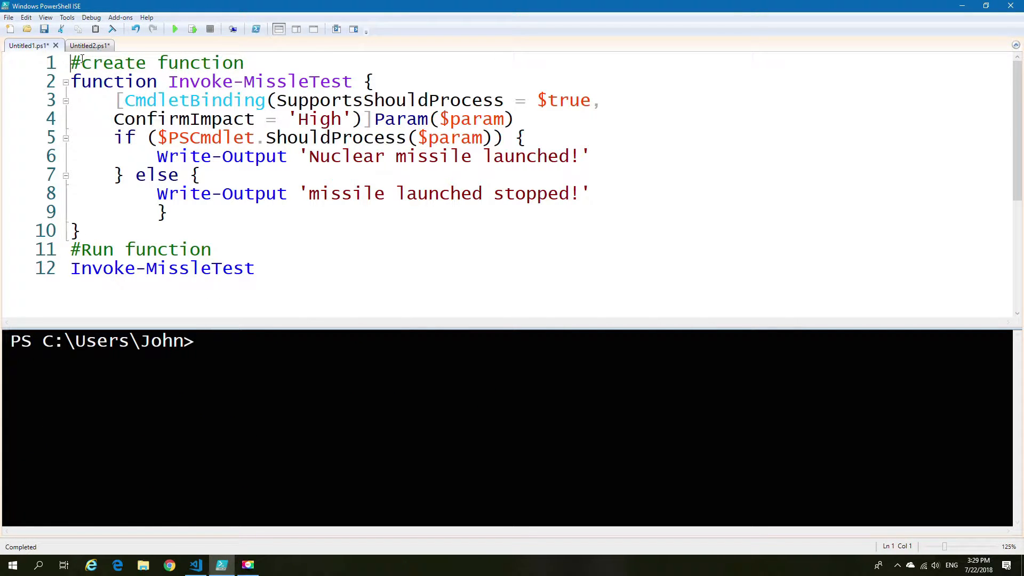
drag(70, 62, 384, 81)
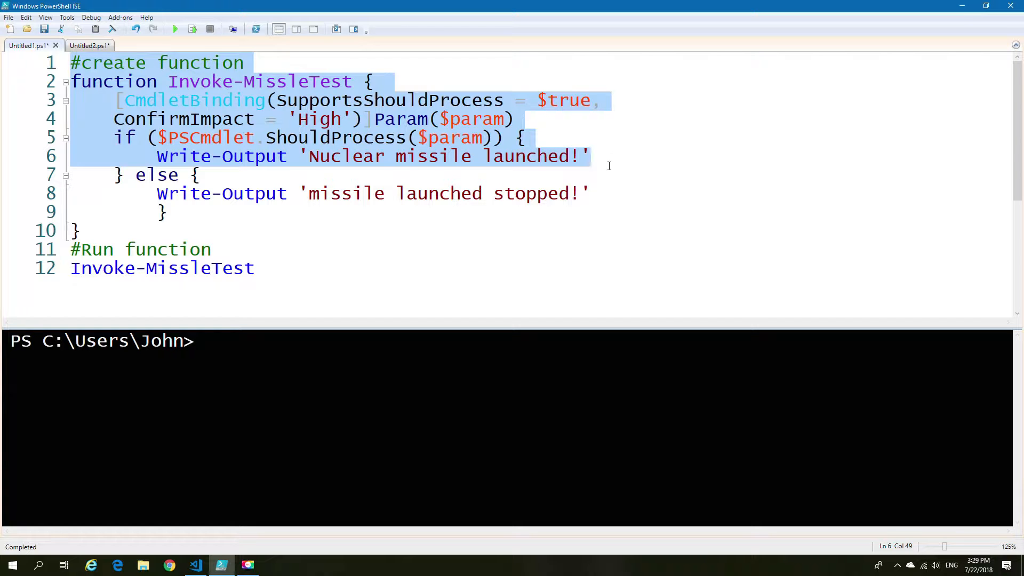
drag(588, 156, 589, 193)
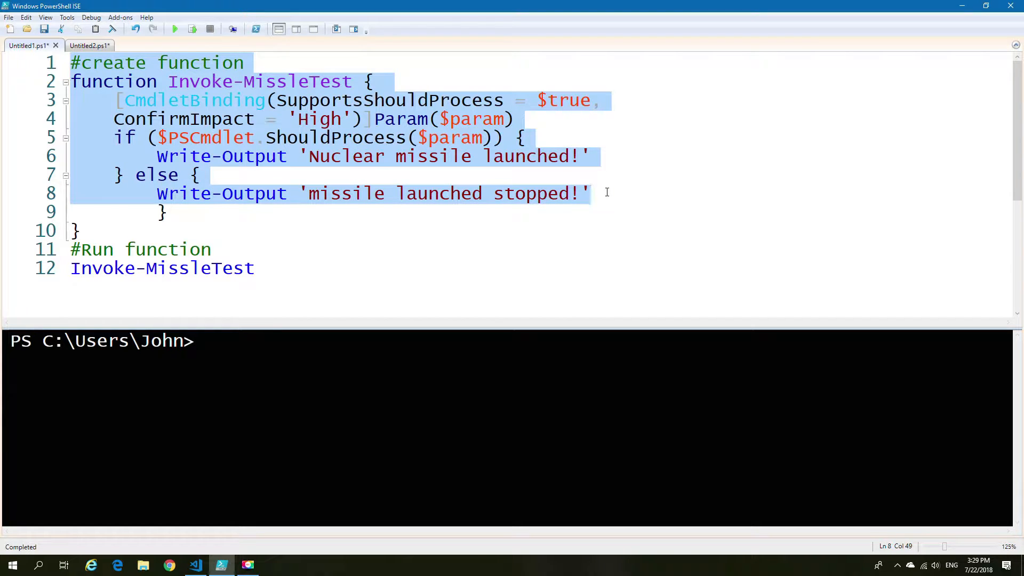
click(255, 267)
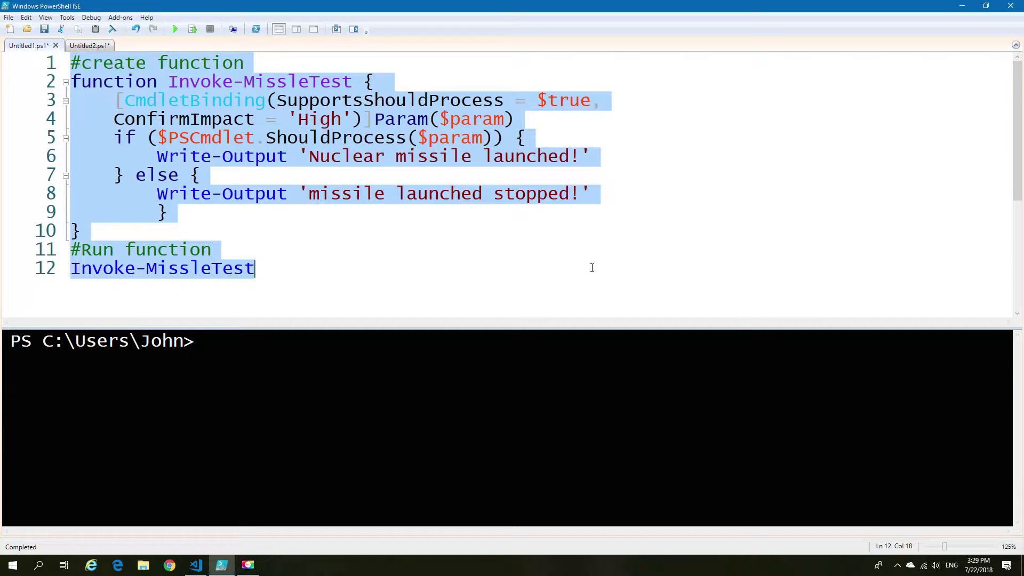
click(175, 30)
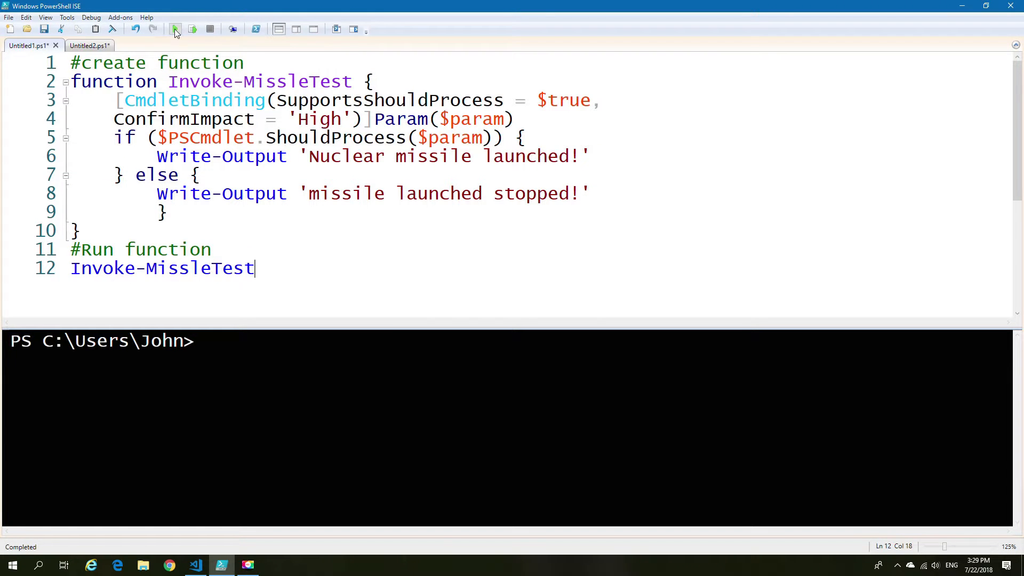
Step: Run Invoke-MissleTest twice, answering Yes then No to the launch confirmation
click(175, 29)
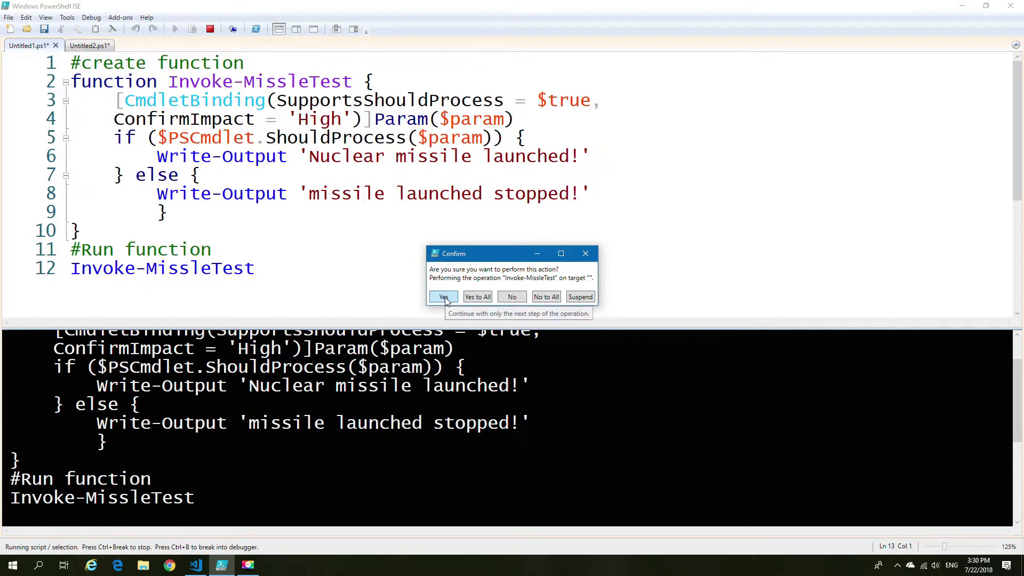
click(444, 297)
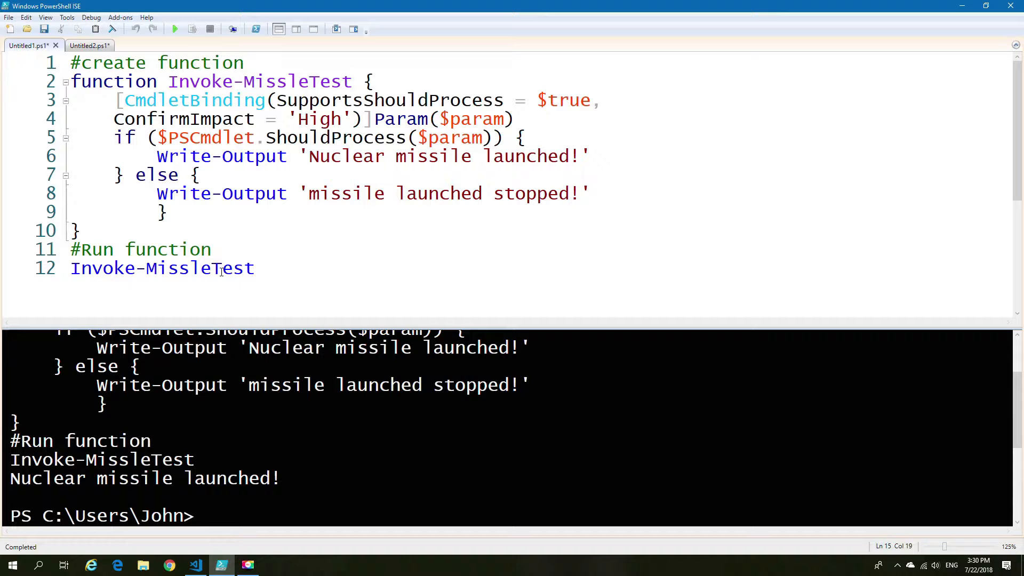
mouse_move(175, 29)
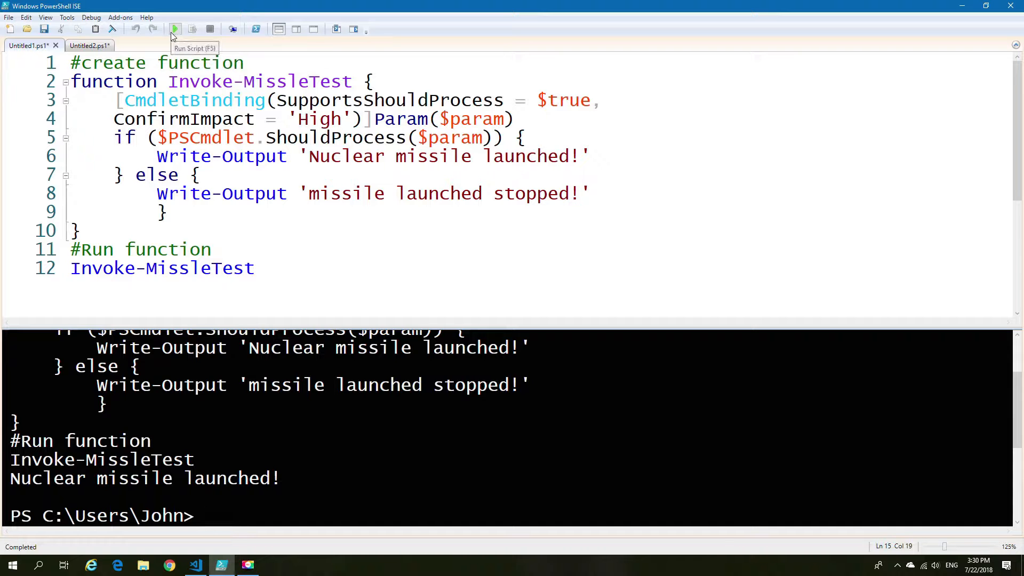
click(174, 29)
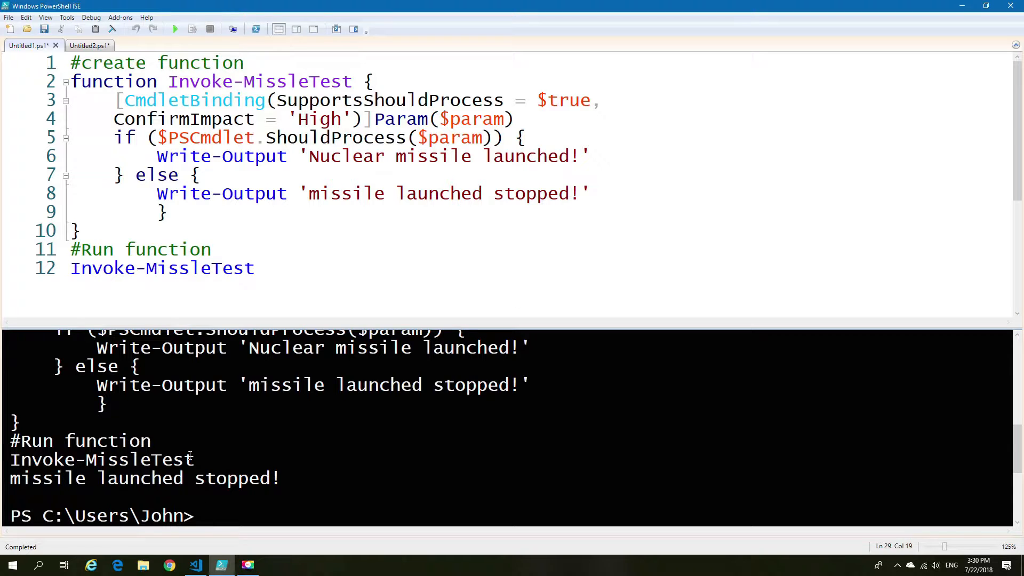
Step: Replace ConfirmImpact 'High' with 'medium' and rerun, launching without a prompt
drag(157, 155, 235, 193)
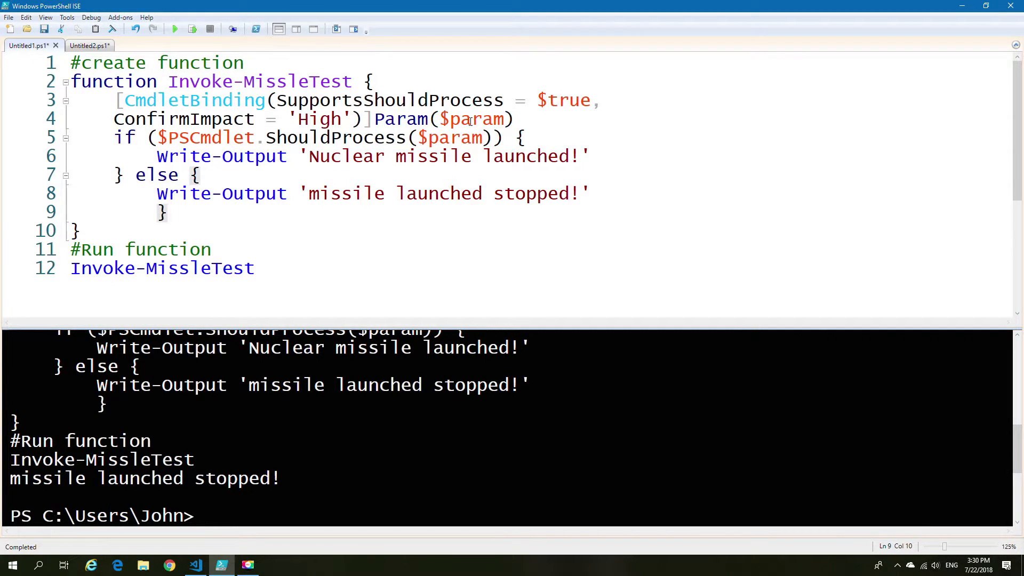
double_click(320, 118)
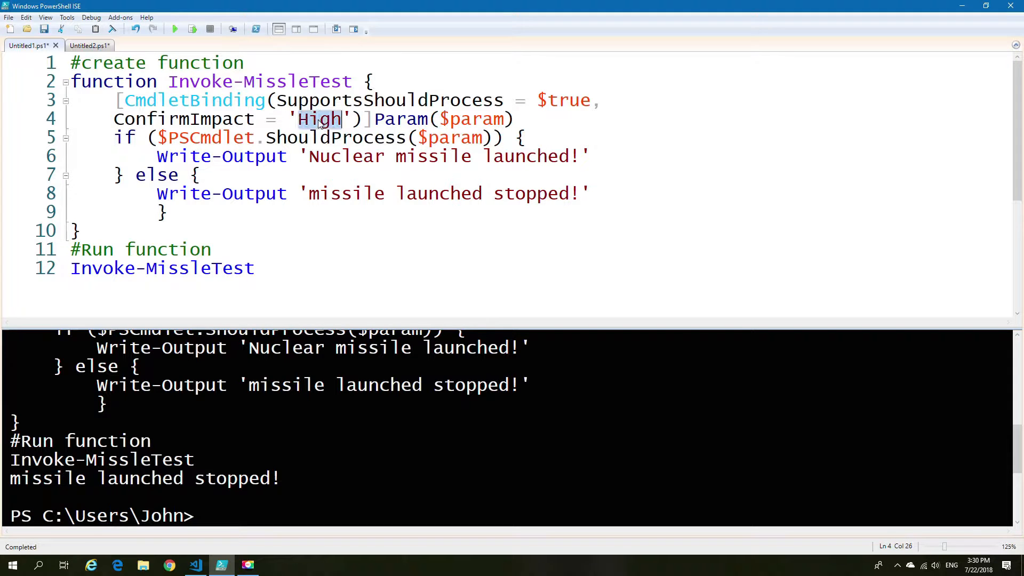
text(m)
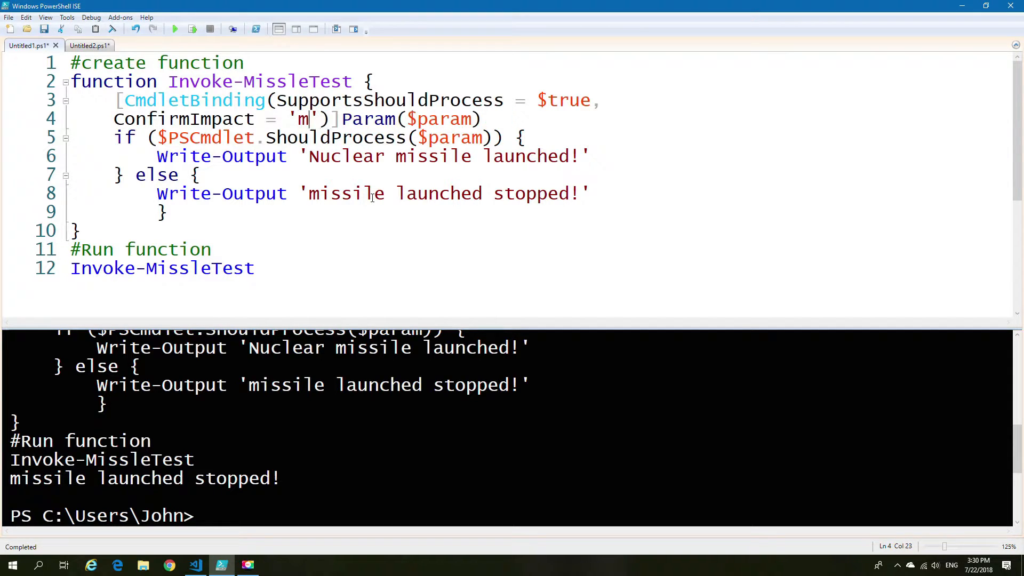
text(edium)
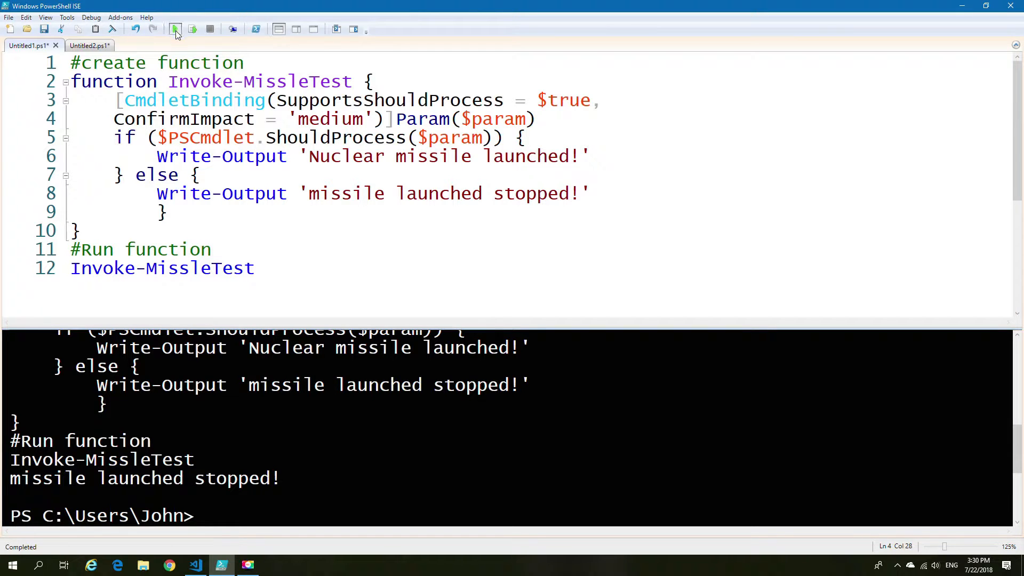
click(174, 29)
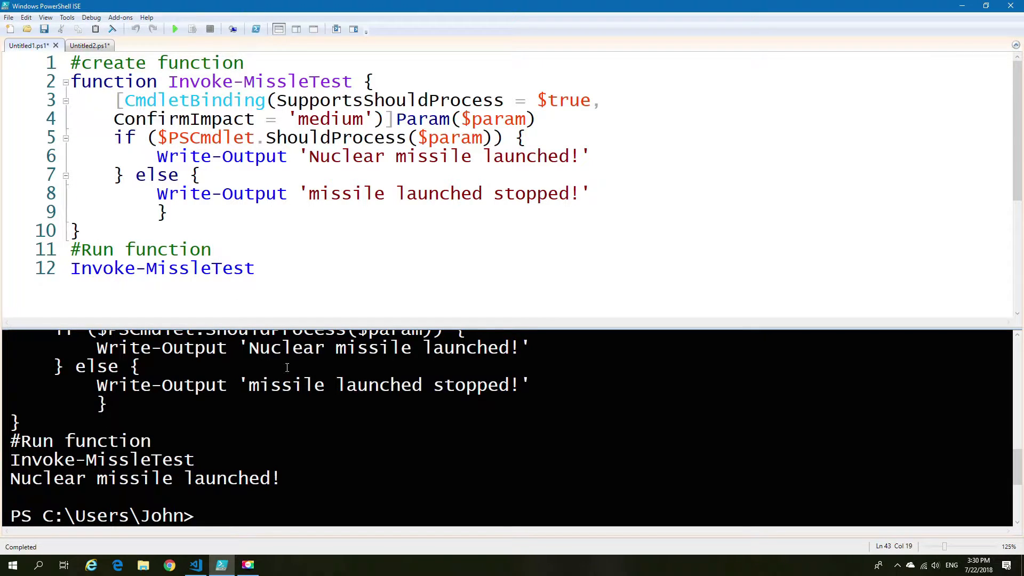
click(77, 45)
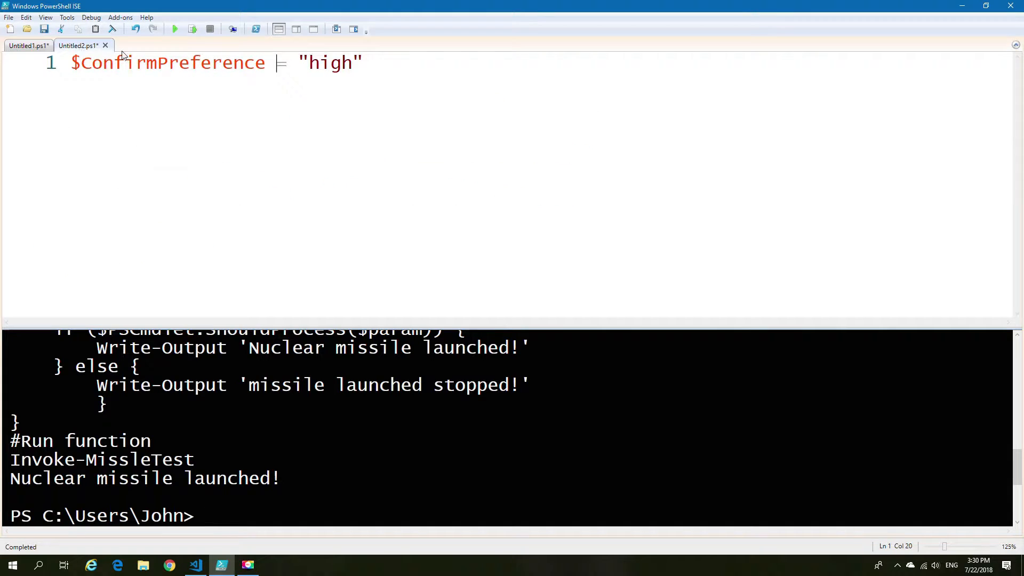
Step: Change $ConfirmPreference from "high" to "medium" in Untitled2.ps1, then return to Untitled1.ps1
text(me)
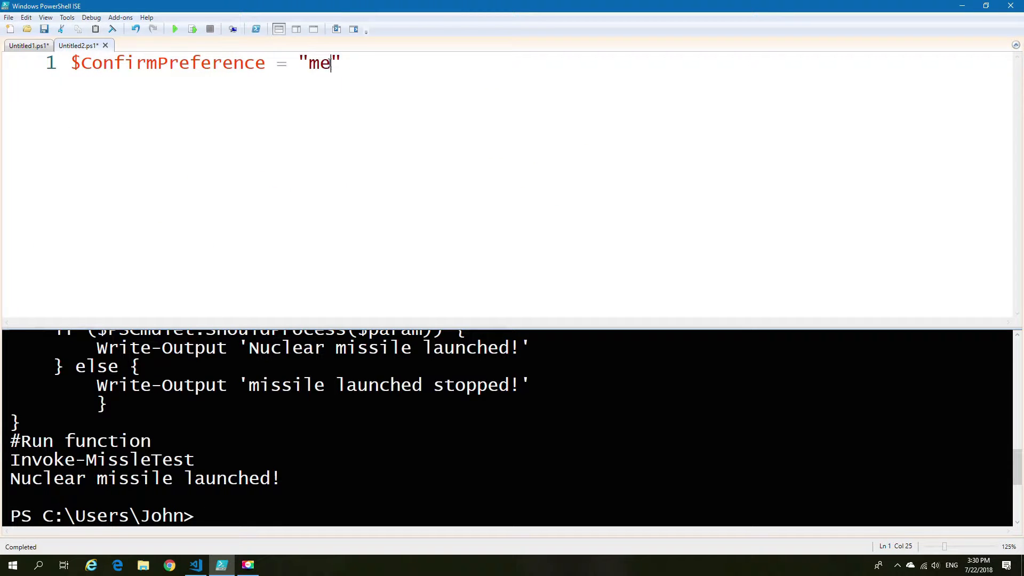
text(dium)
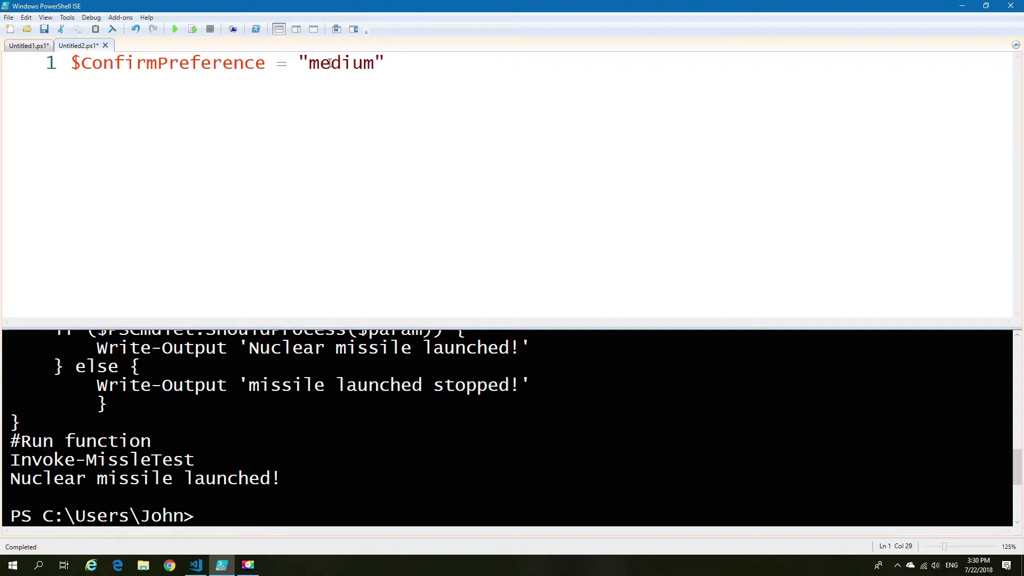
click(27, 45)
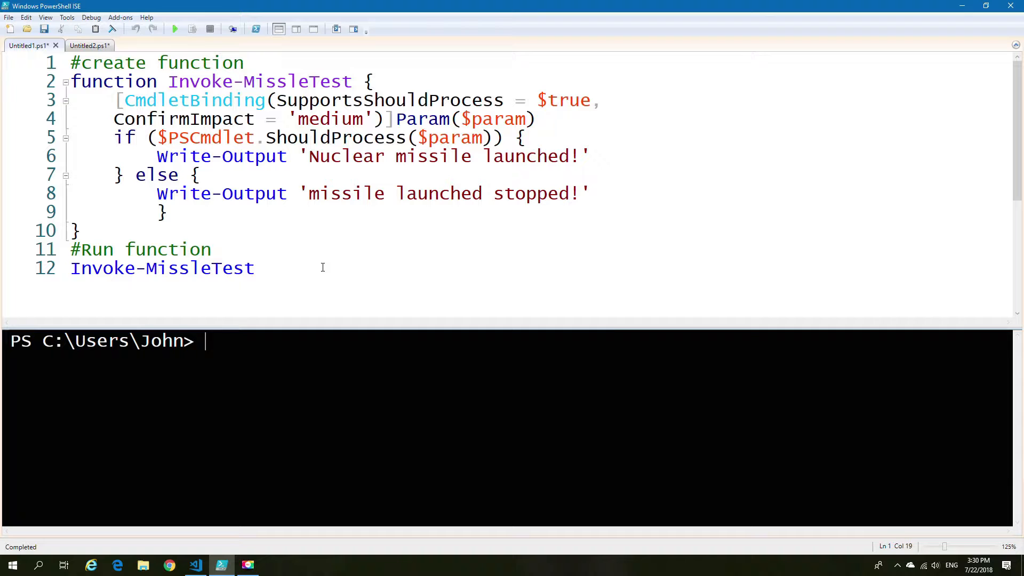
Step: Run Invoke-MissleTest and choose No to All, then set $ConfirmPreference back to "high"
click(174, 29)
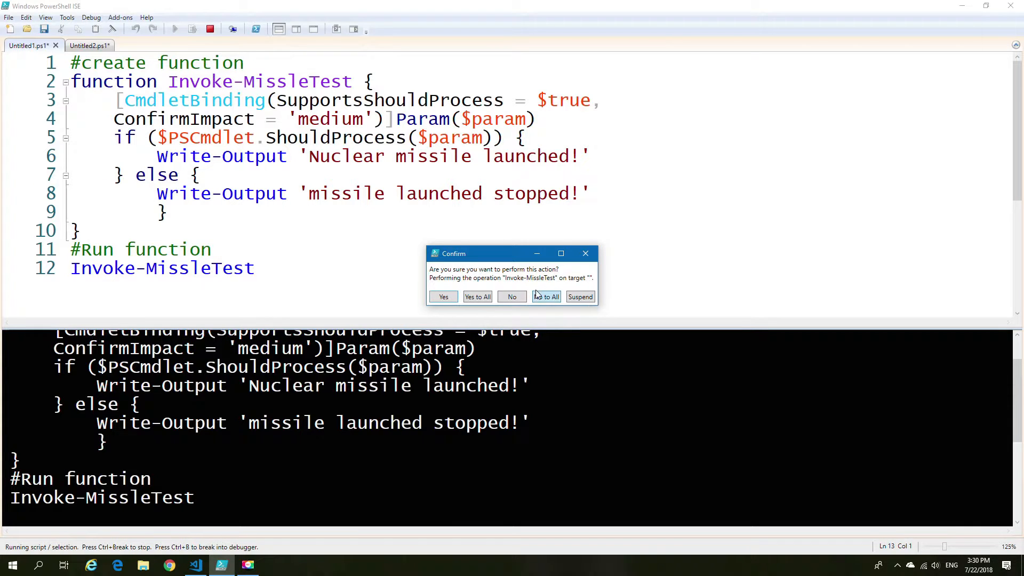
click(513, 297)
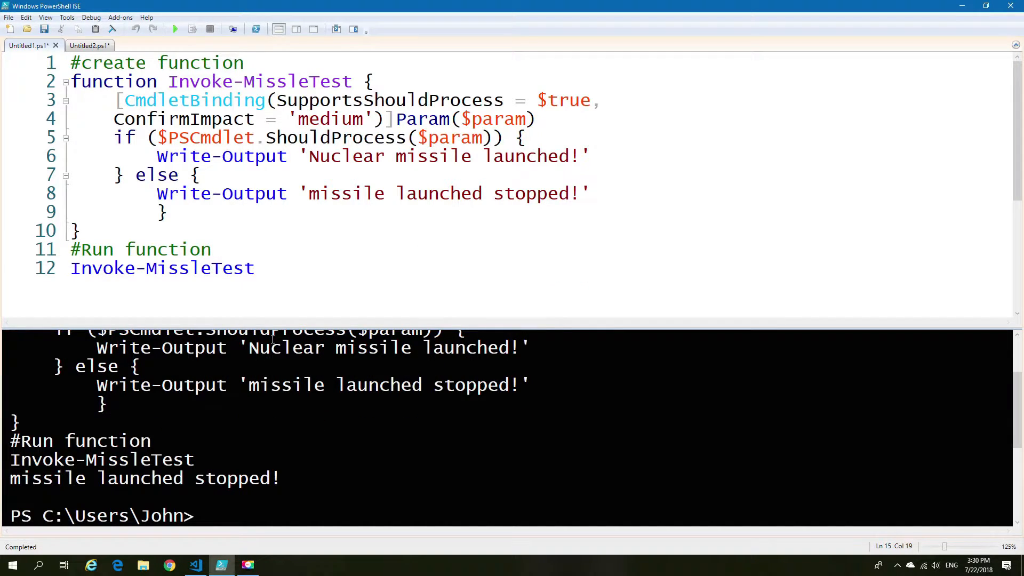
click(79, 45)
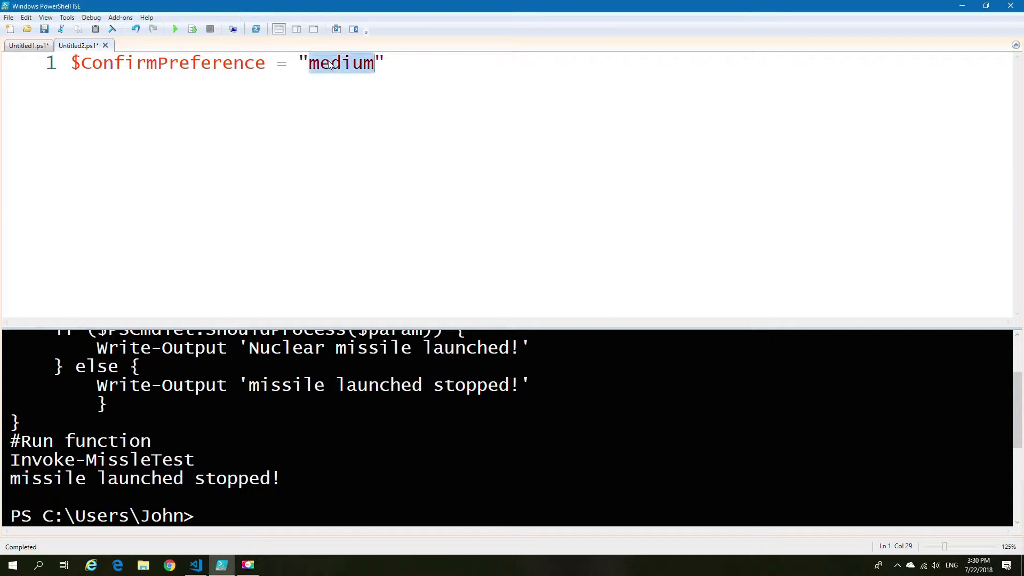
text(hi)
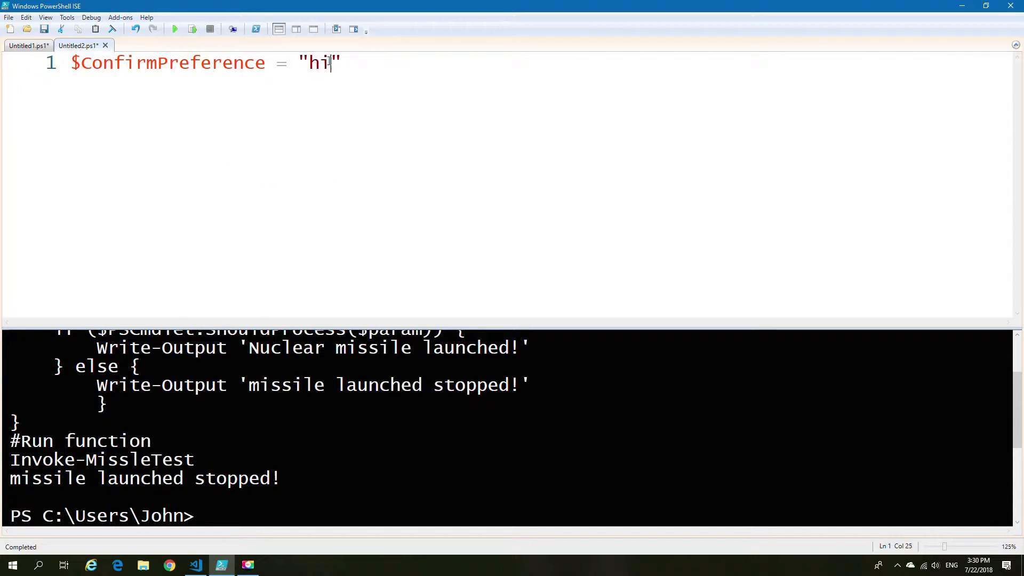
text(gh)
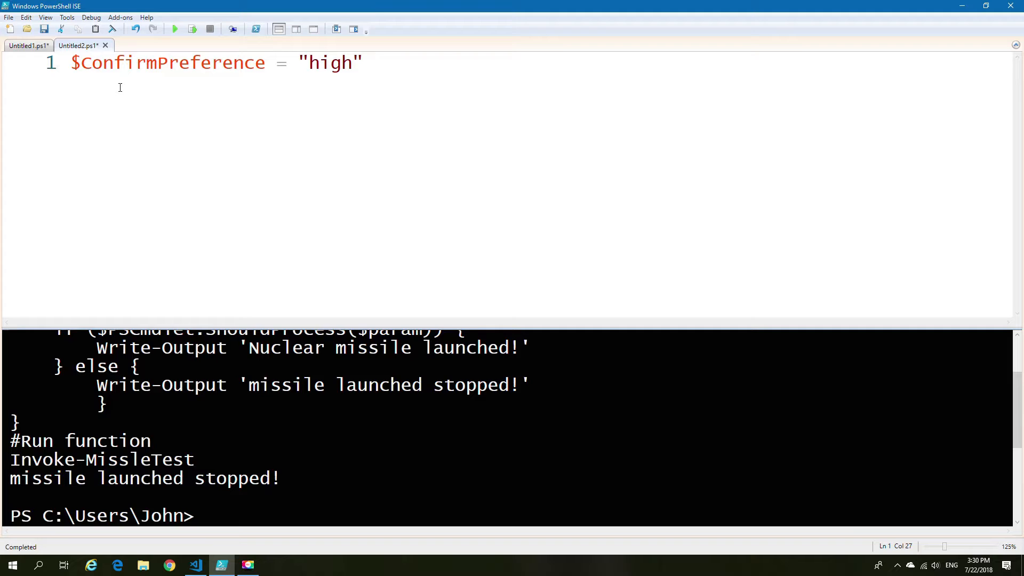
click(28, 45)
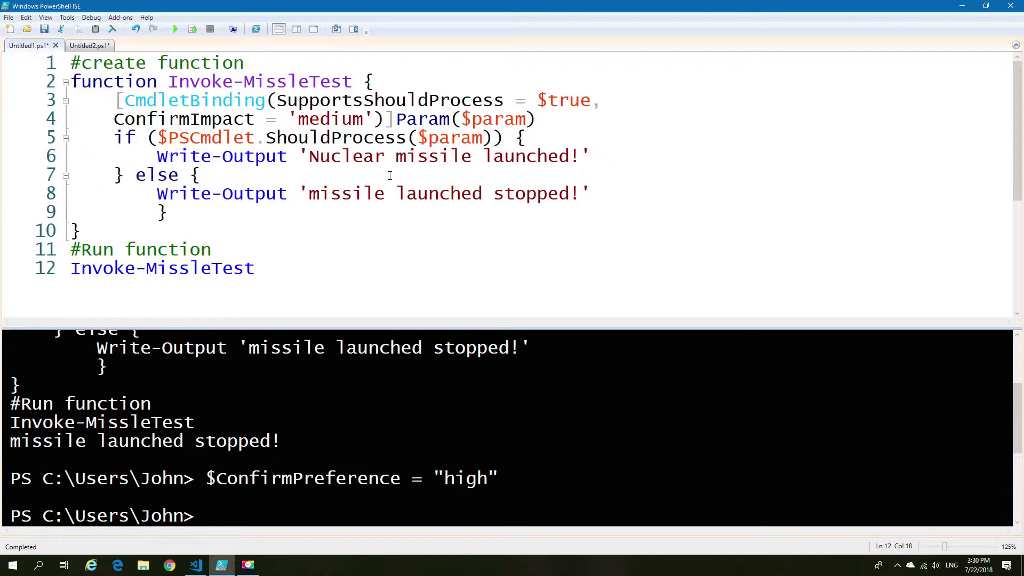
Step: Run Invoke-MissleTest with ConfirmImpact 'low', then 'high', approving the launch prompt
double_click(330, 119)
text(low)
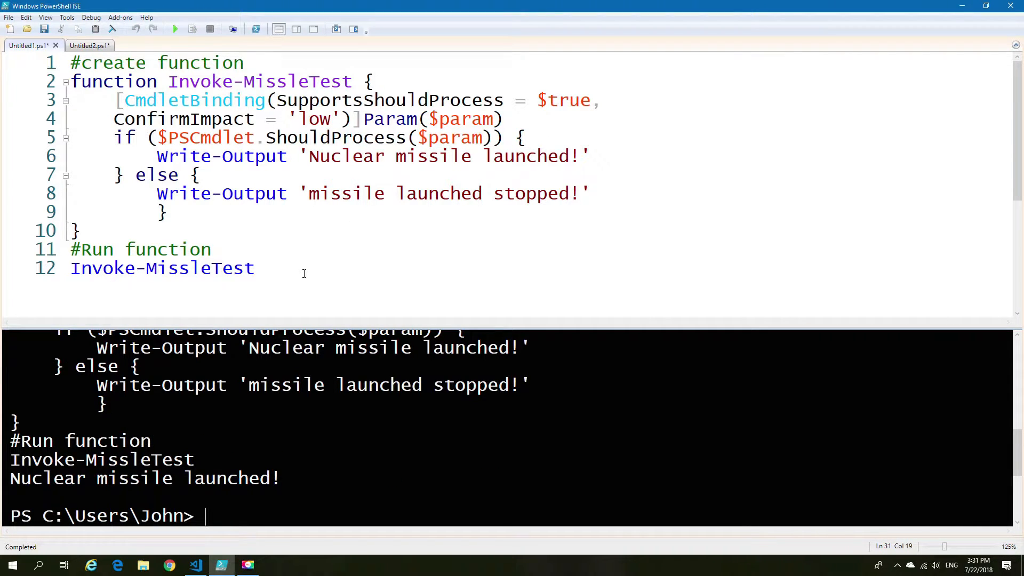
double_click(314, 118)
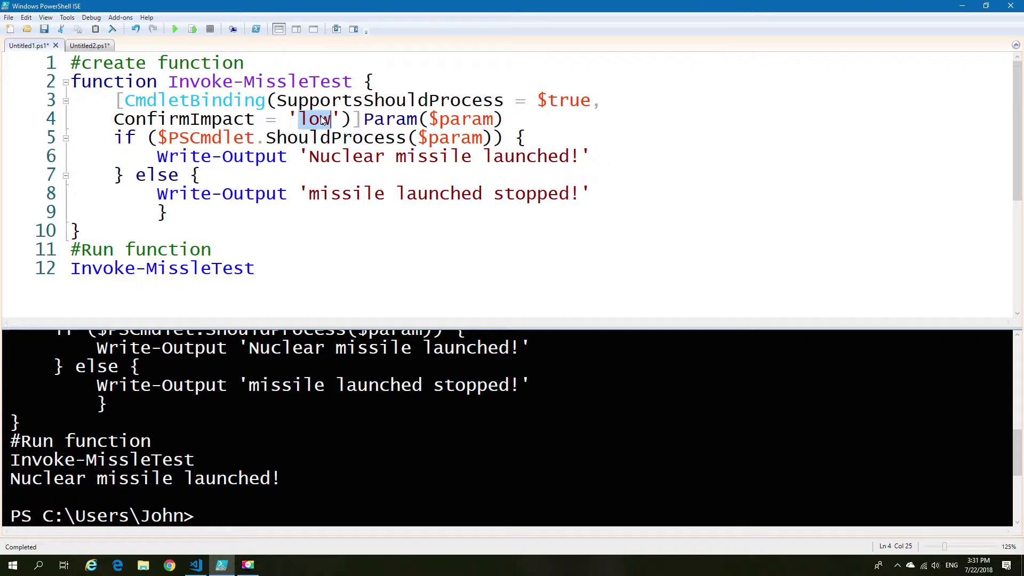
text(high)
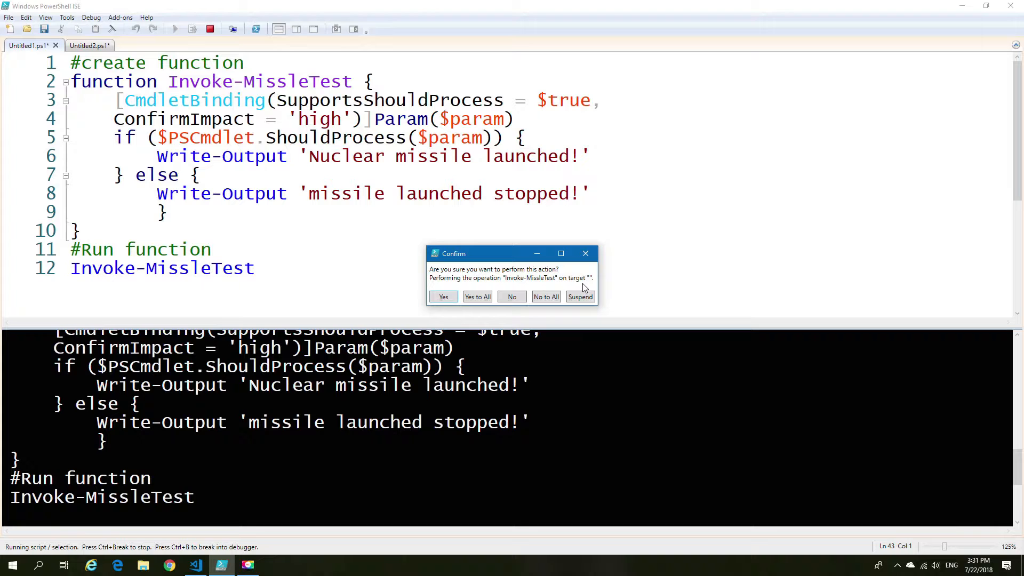
click(443, 297)
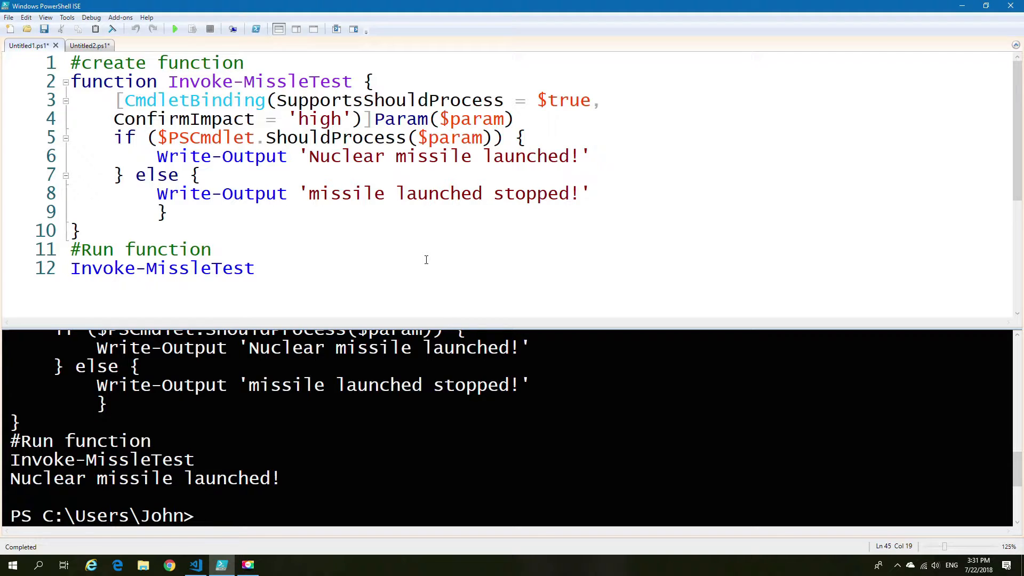
mouse_move(624, 240)
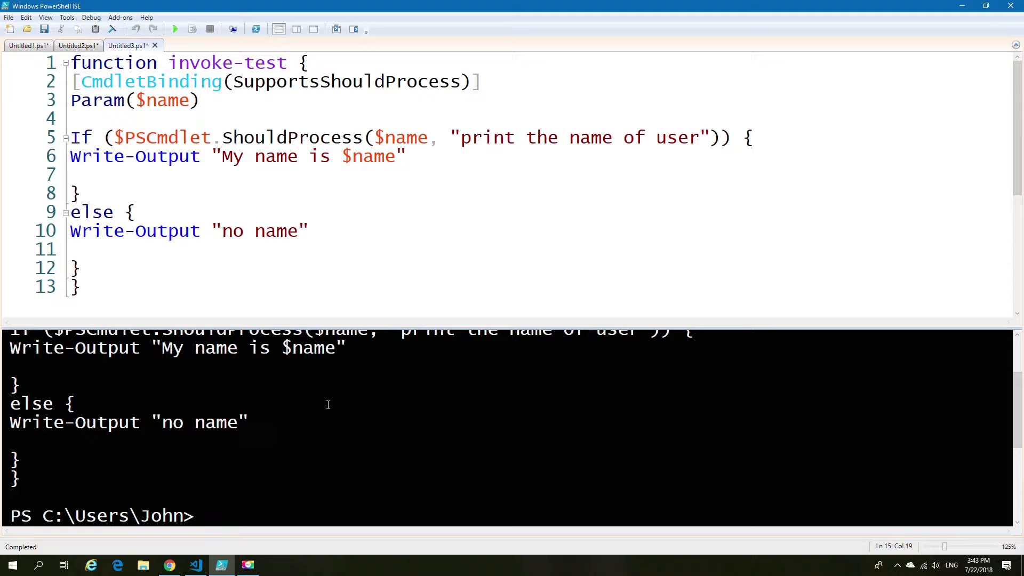
Step: Load the invoke-test function from Untitled3.ps1 and call invoke-test in the console
text(invok)
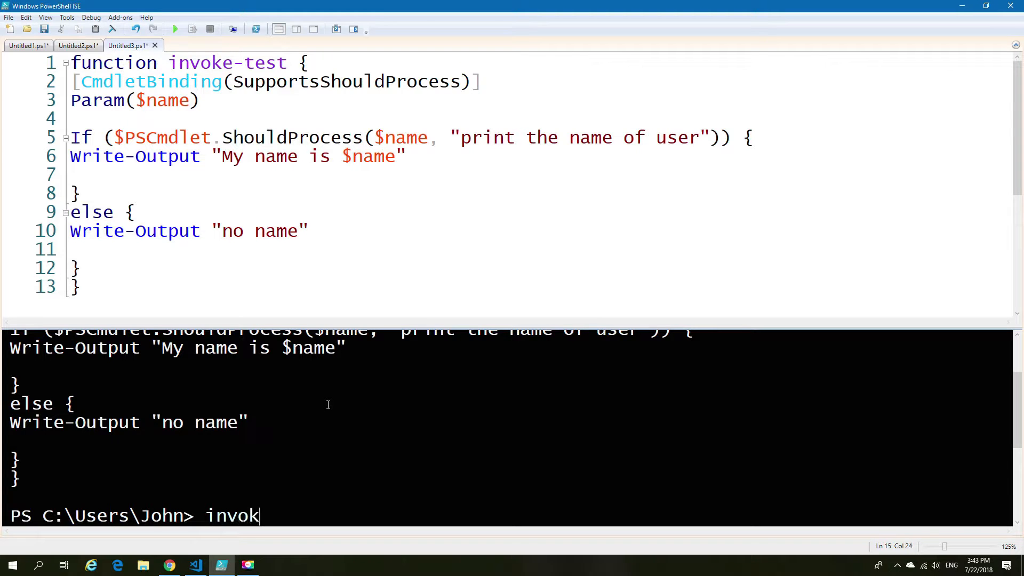
text(-test)
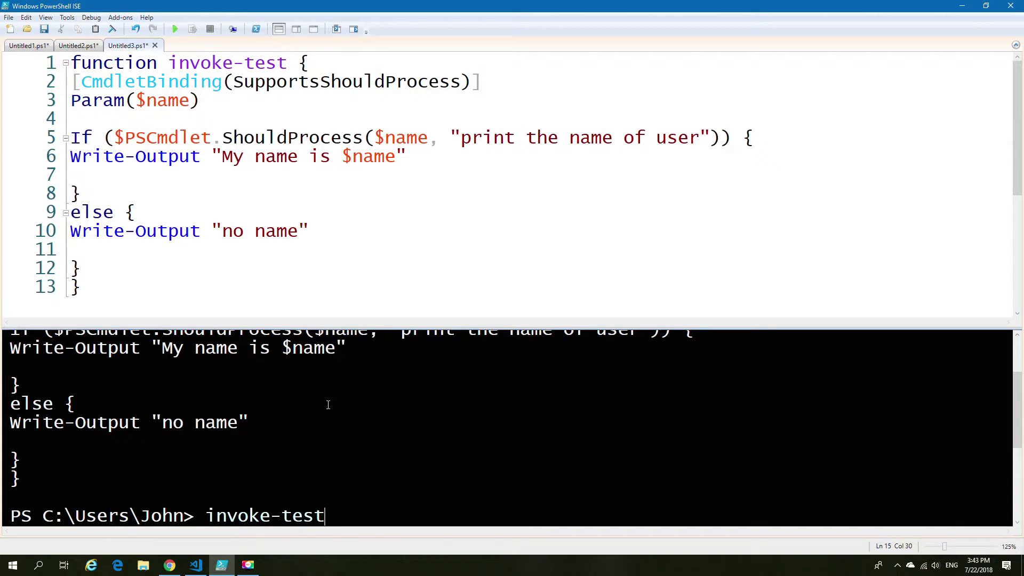
key(enter)
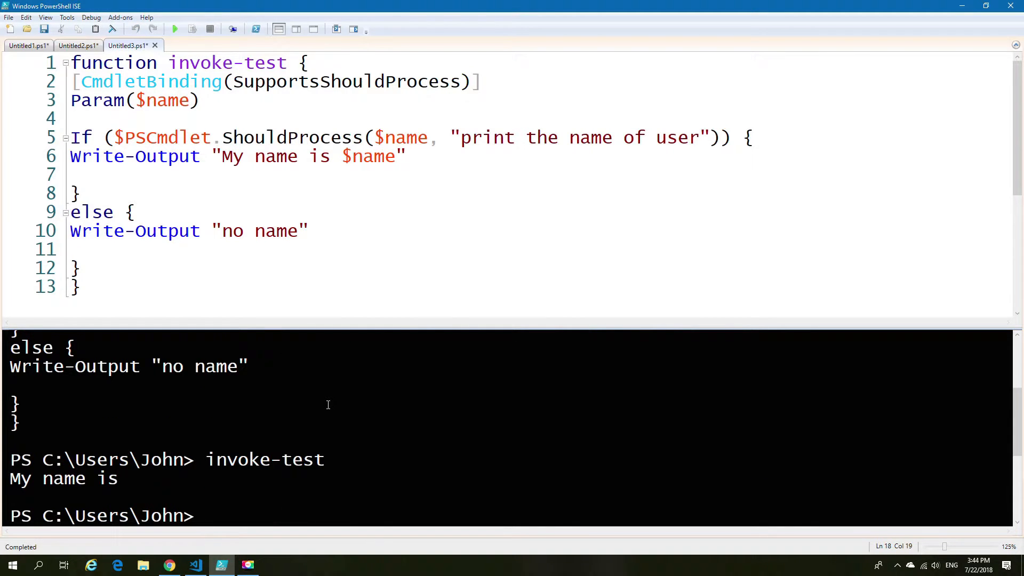
mouse_move(361, 472)
text(invoke-test slim)
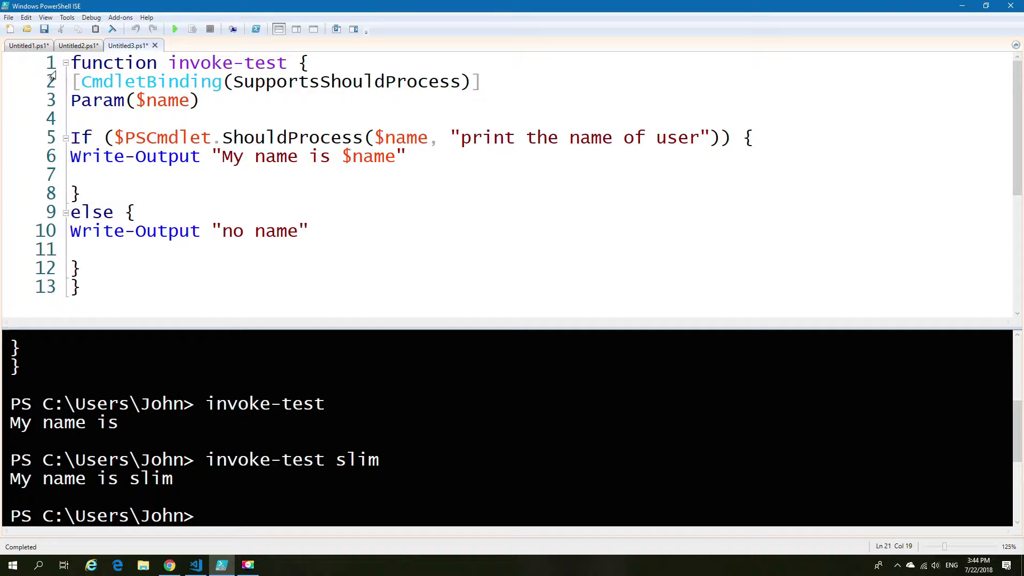
Step: Review the ShouldProcess-enabled invoke-test function and enter invoke-test slim -w in the console
drag(71, 63, 405, 156)
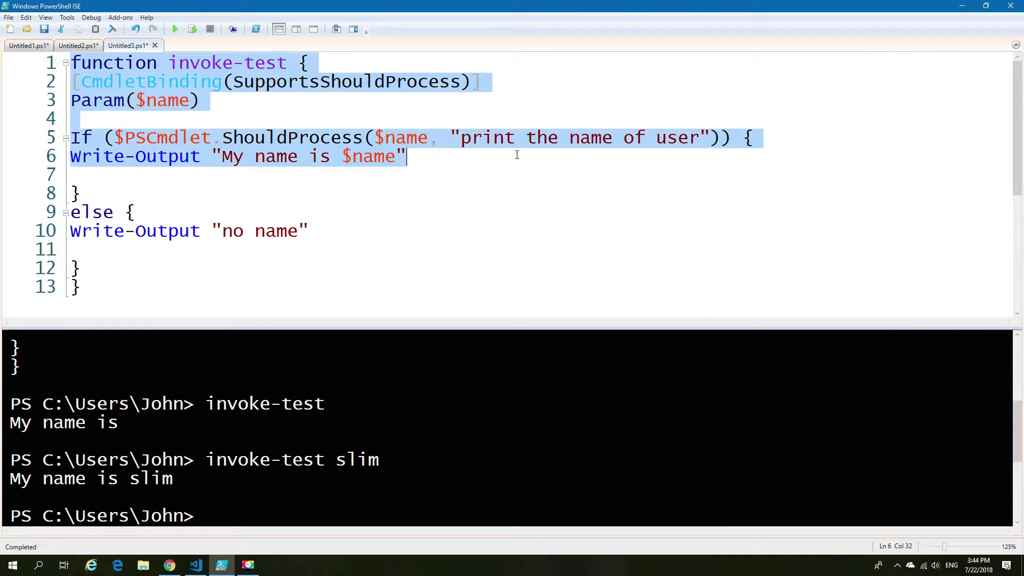
mouse_move(382, 160)
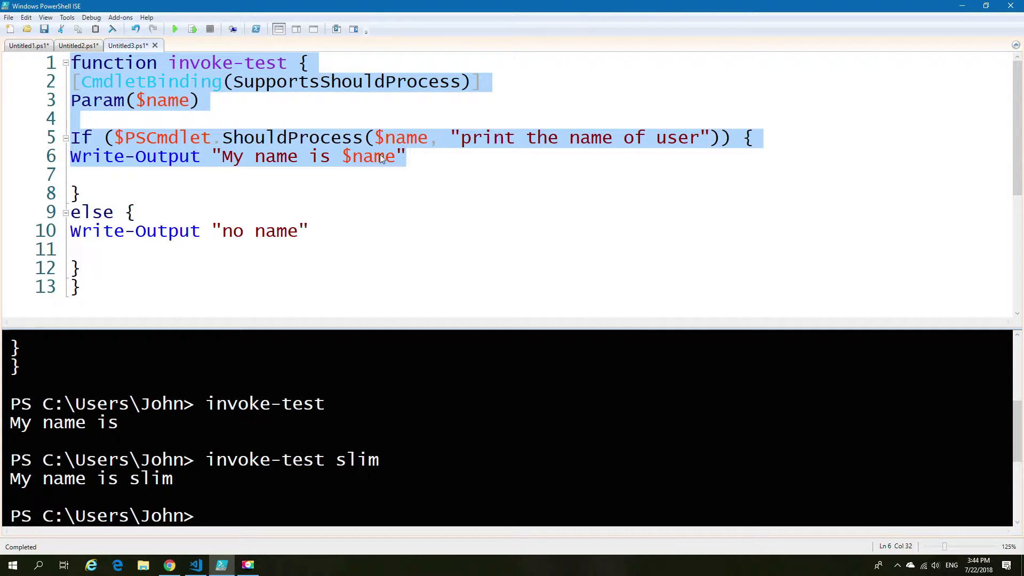
click(81, 192)
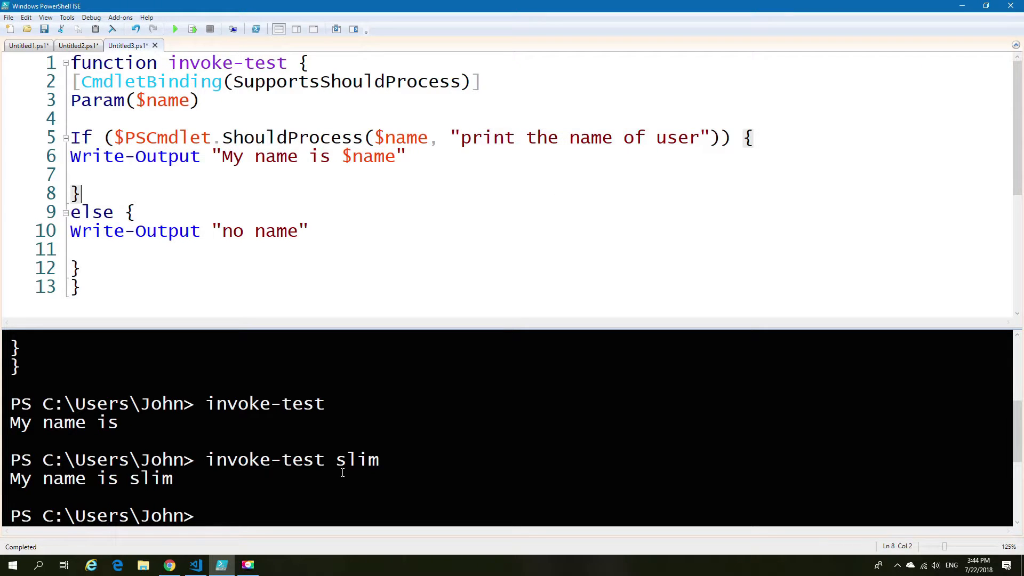
text(invoke-test slim)
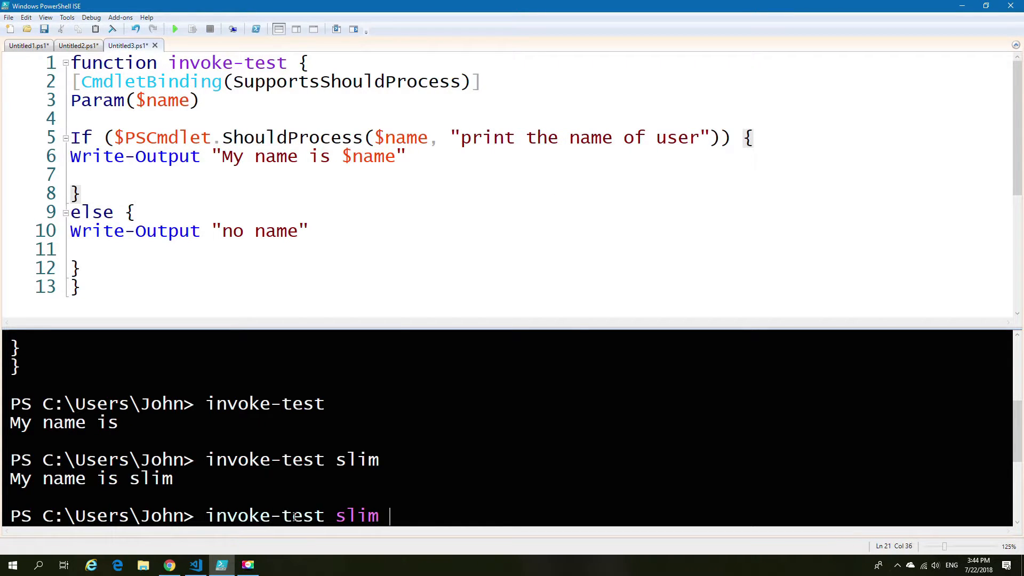
text(-w)
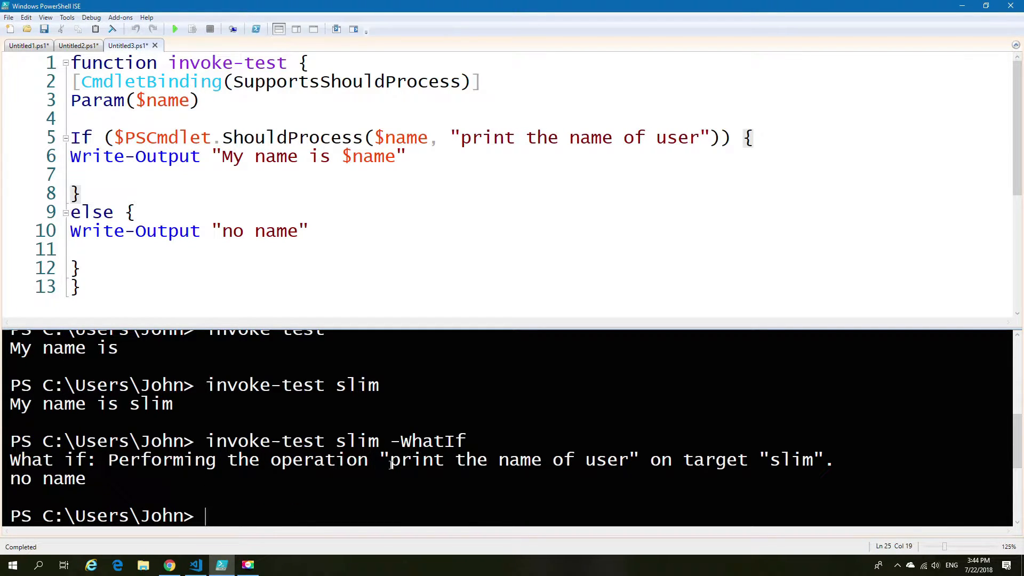
drag(392, 460, 628, 460)
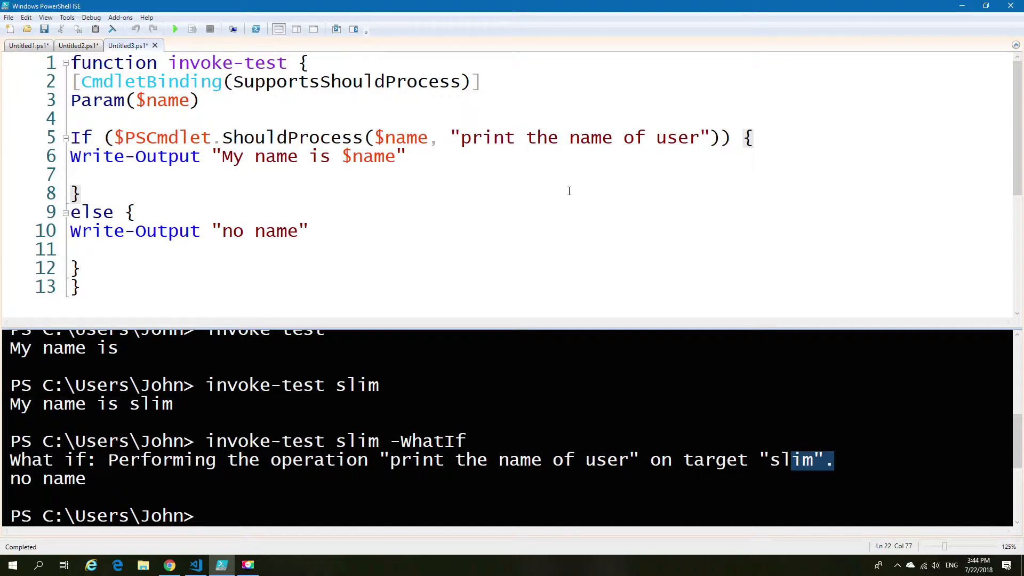
mouse_move(513, 165)
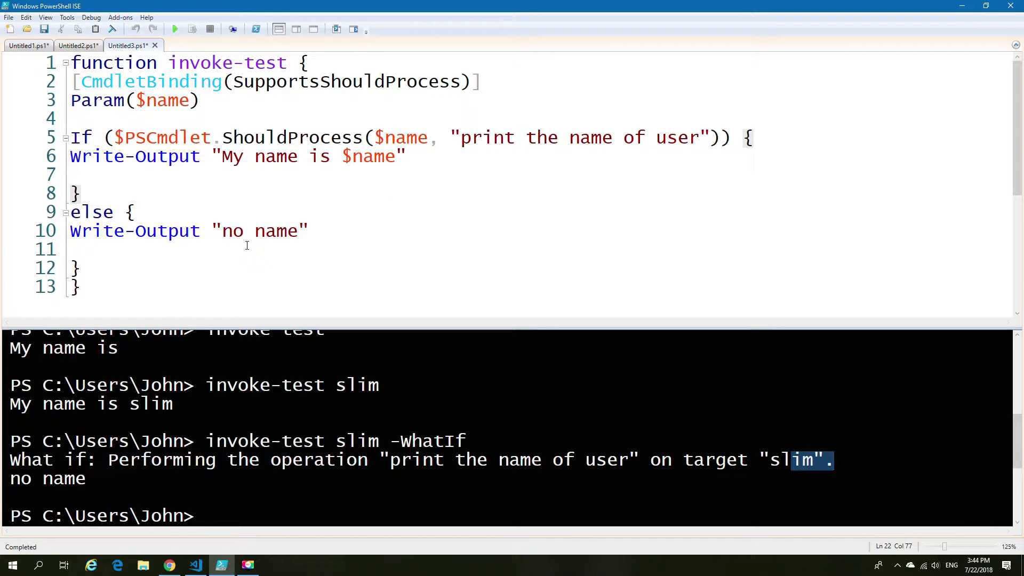
Step: Run invoke-test slim -WhatIf, noting the 'no name' output, then start typing -Confirm
double_click(259, 230)
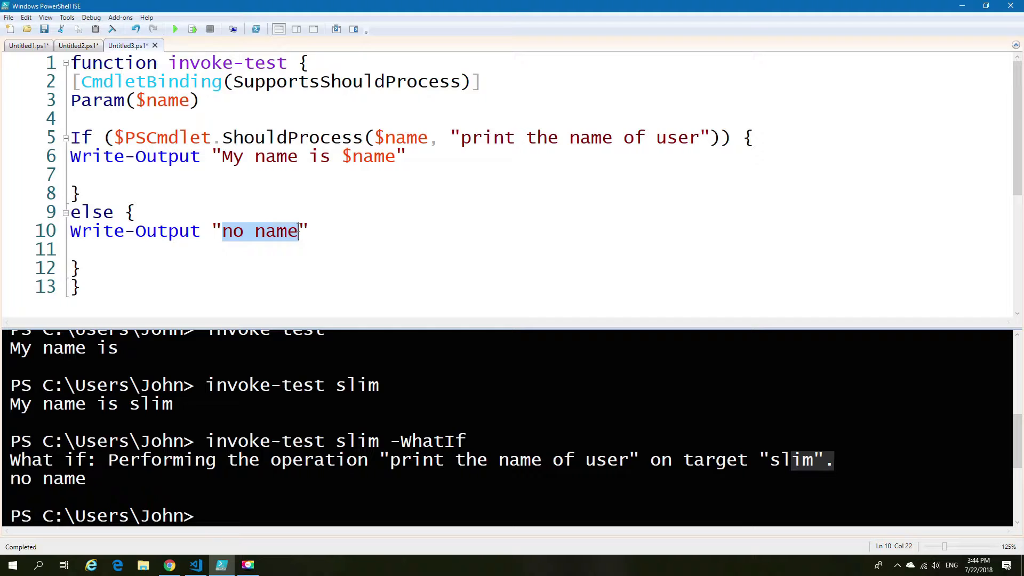
mouse_move(186, 423)
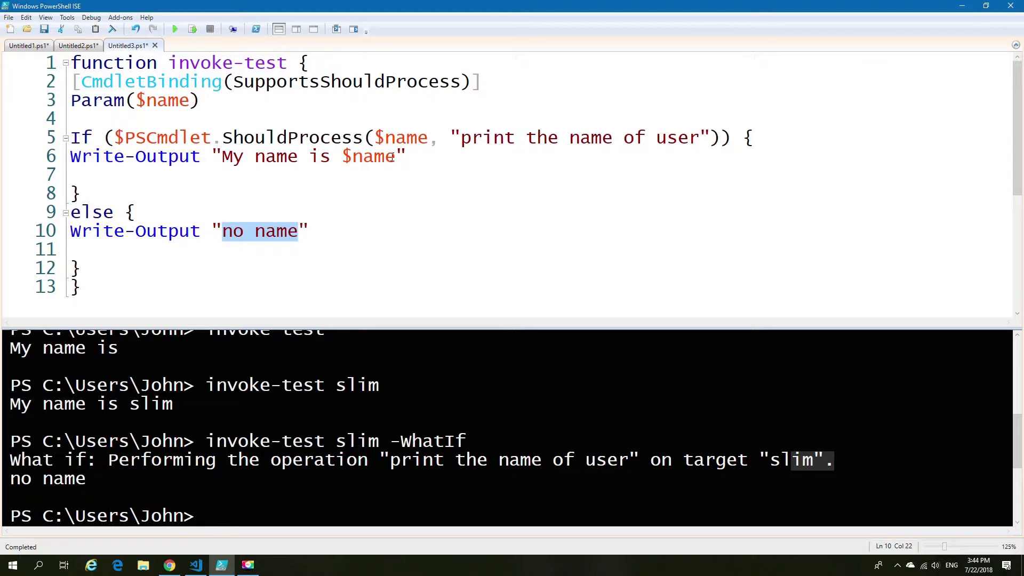
click(408, 300)
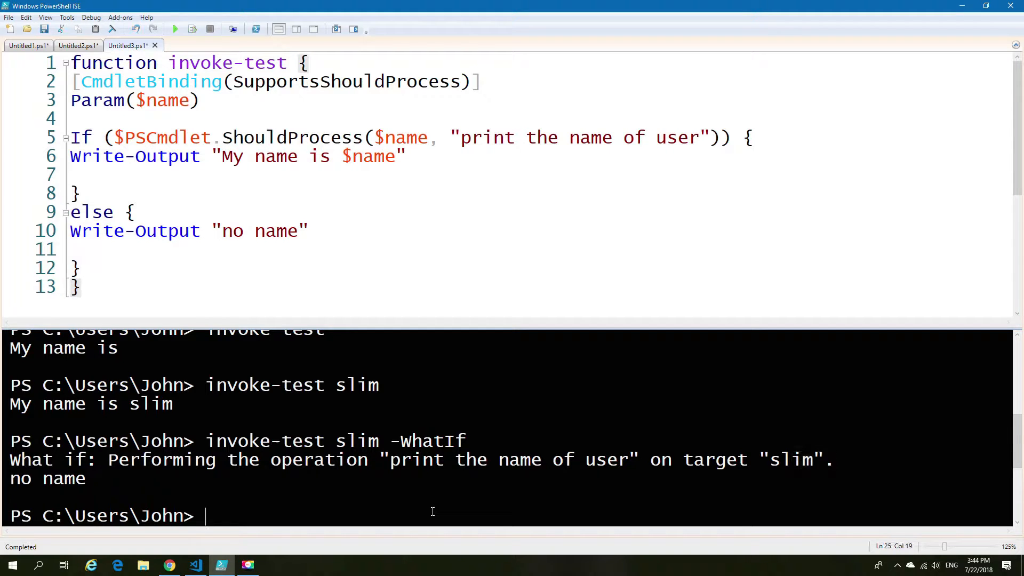
text(invoke-test slim -WhatIf)
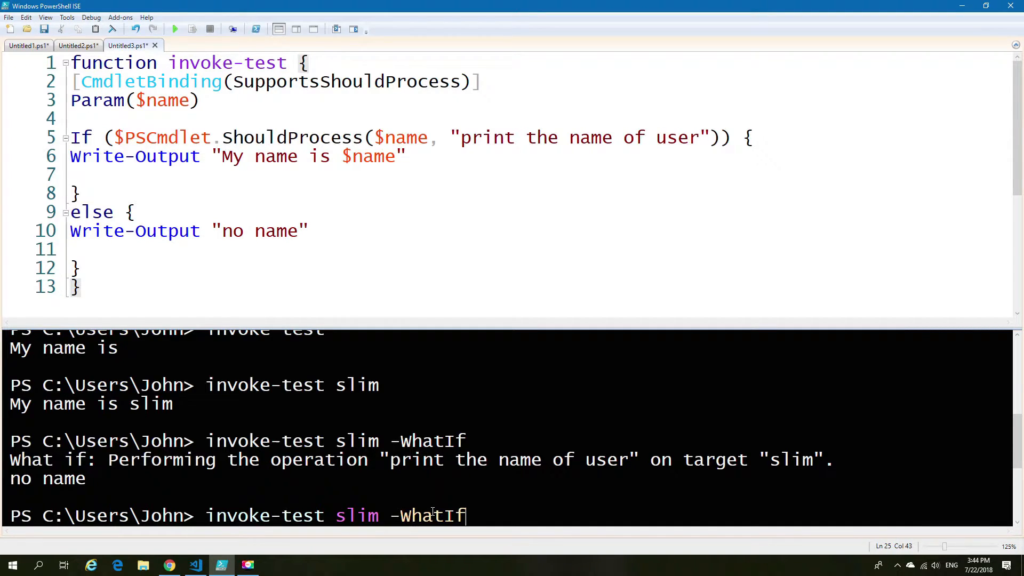
text(-con)
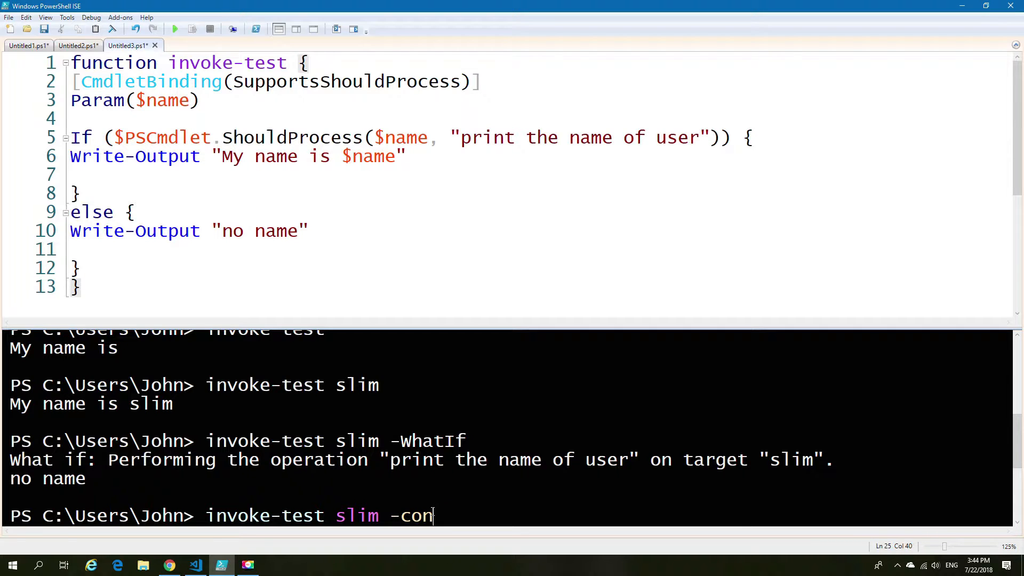
Step: Run invoke-test slim -Confirm and answer No to printing the user's name
key(Backspace)
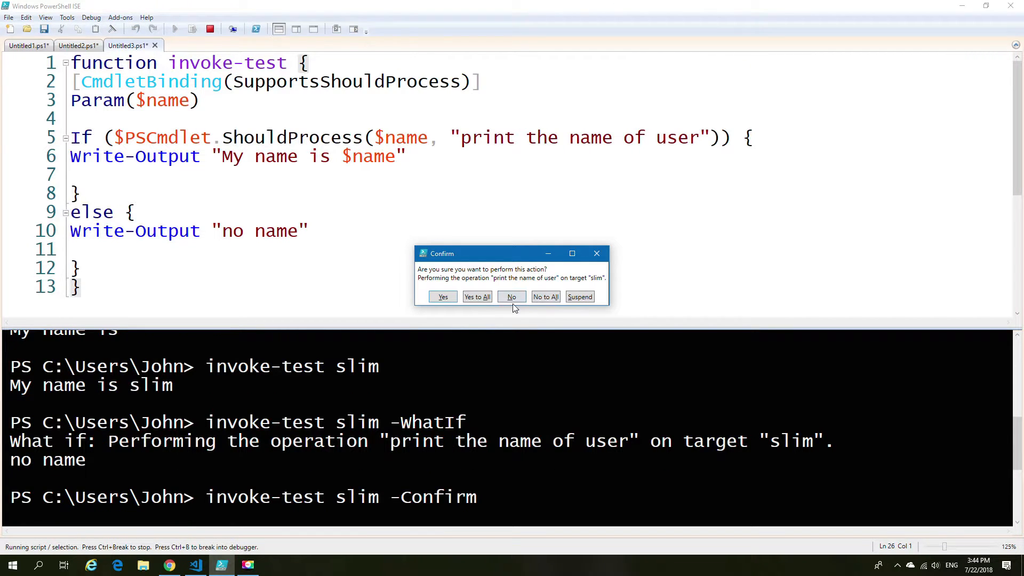
mouse_move(512, 297)
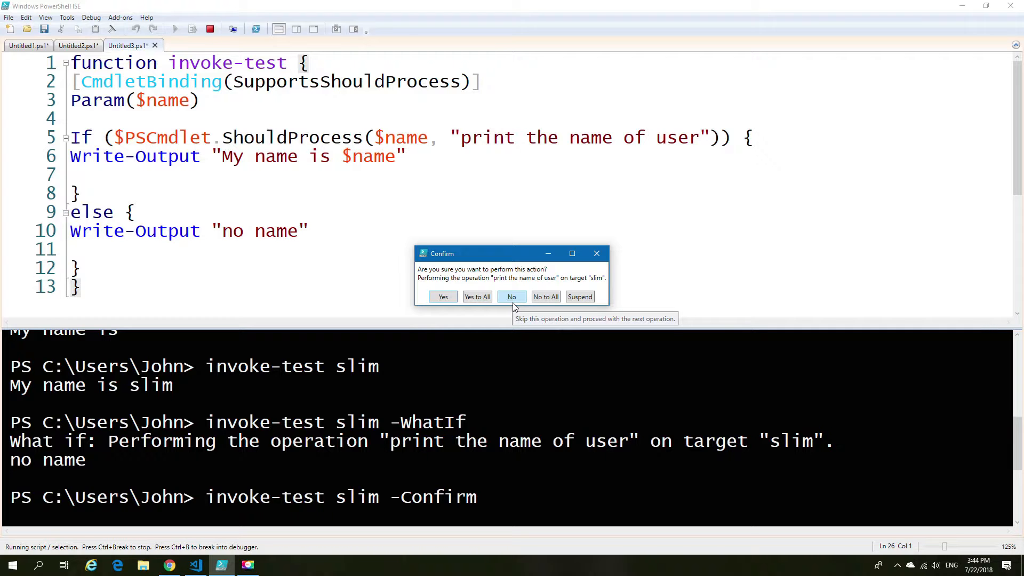
click(512, 297)
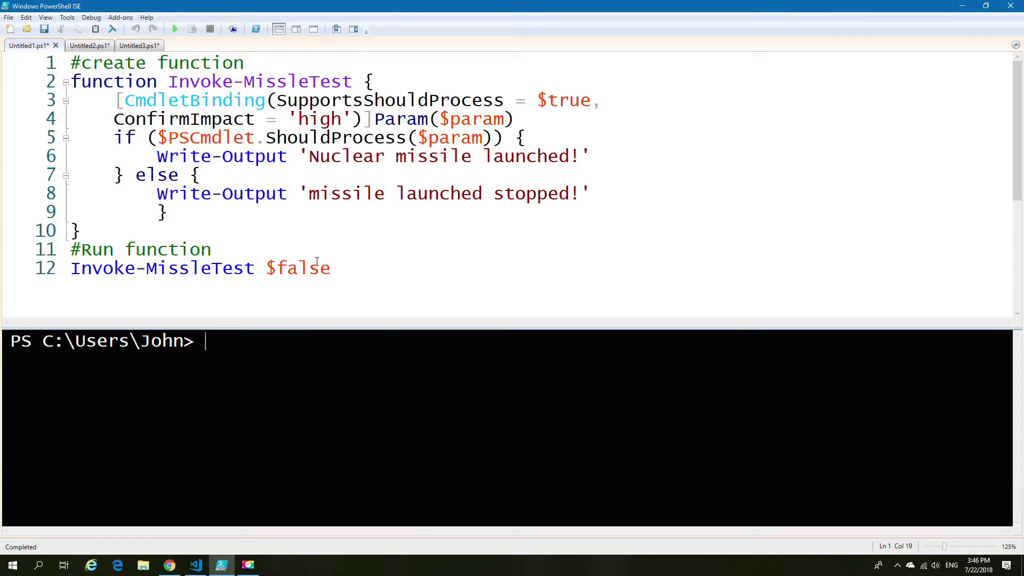
Step: Replace $false with the ShouldProcess description "will create missile launch"
double_click(297, 268)
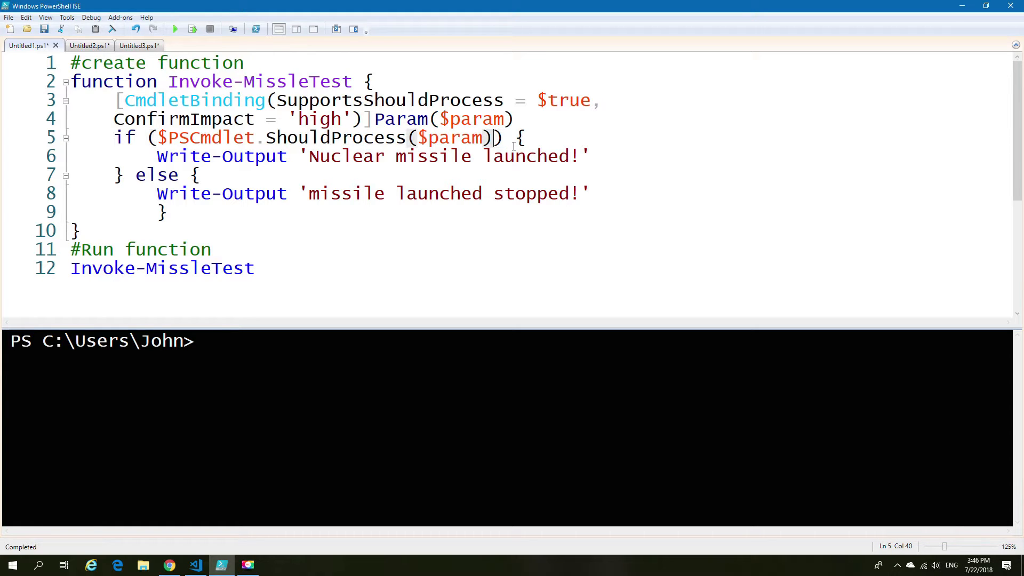
text(,)
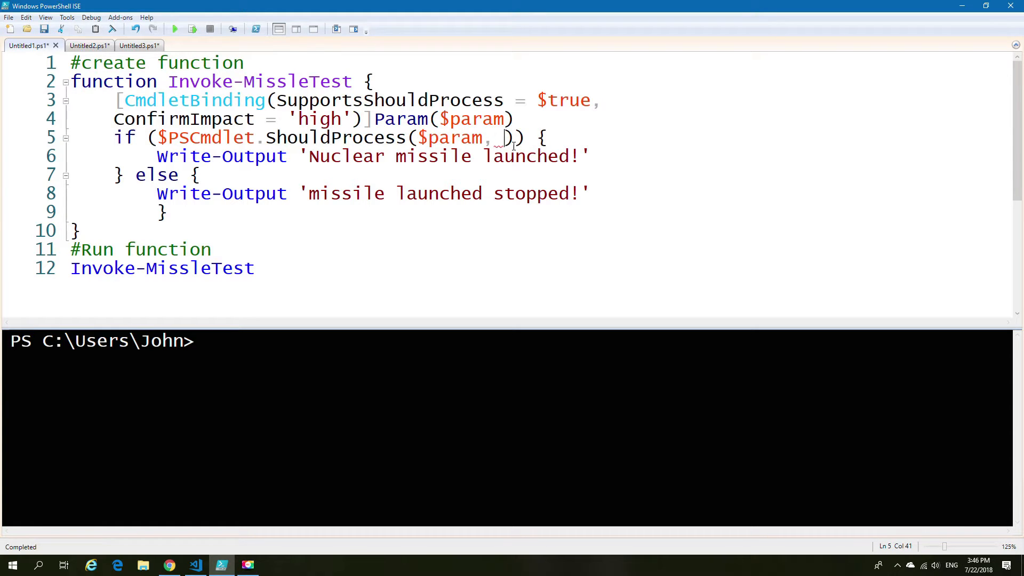
text("wi)
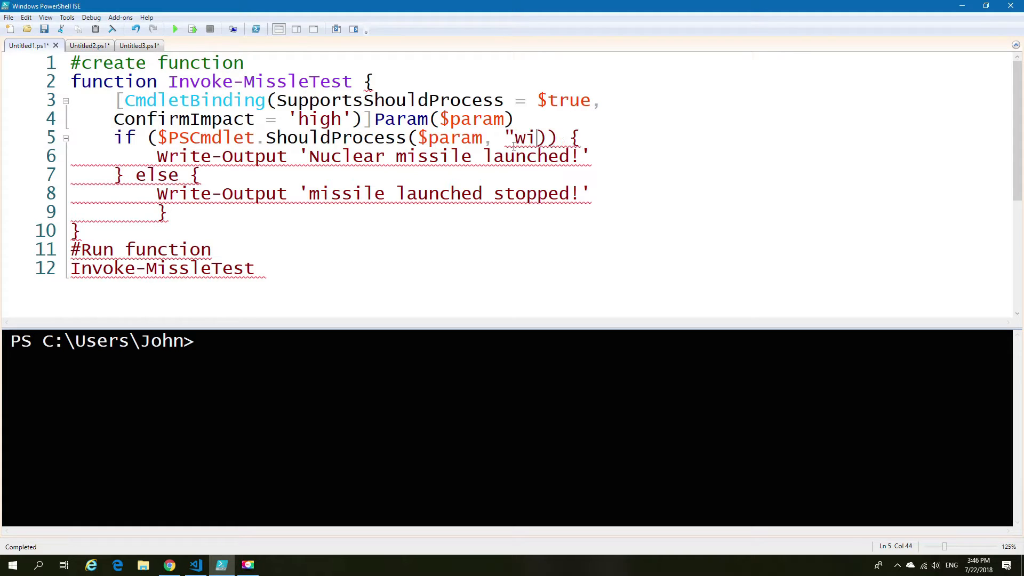
text(ll ca)
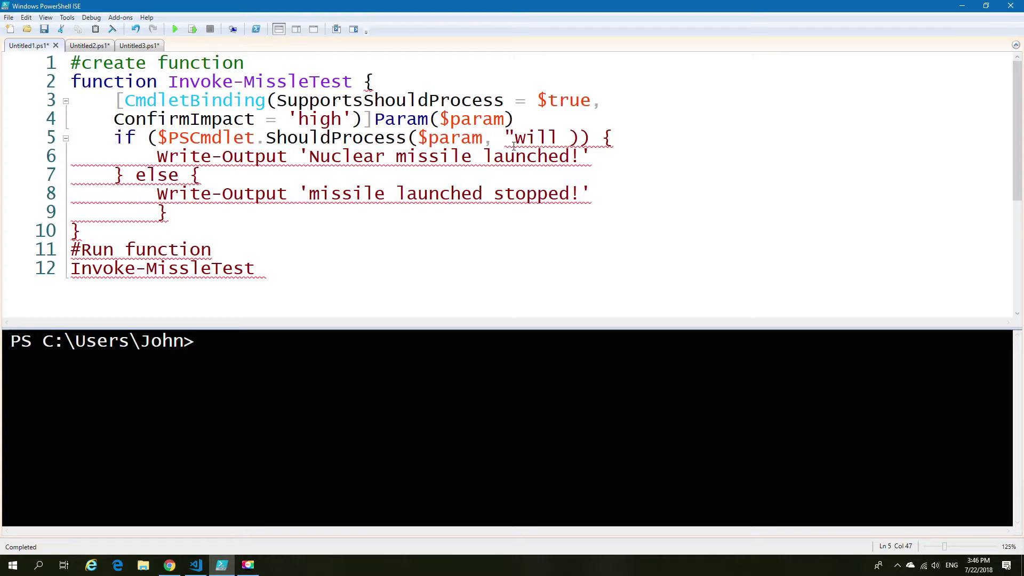
text(create mis)
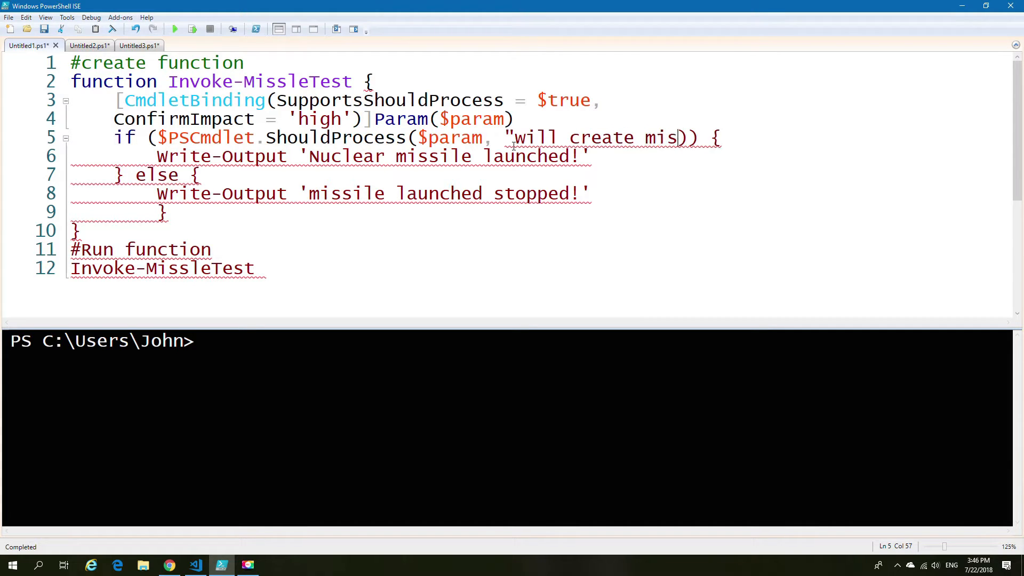
text(sile lau)
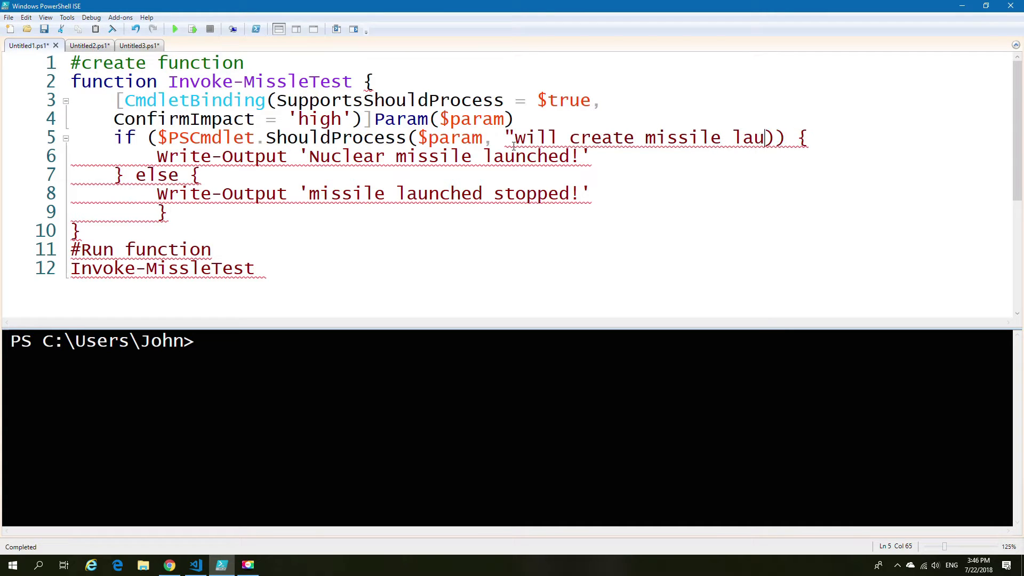
text(nch)
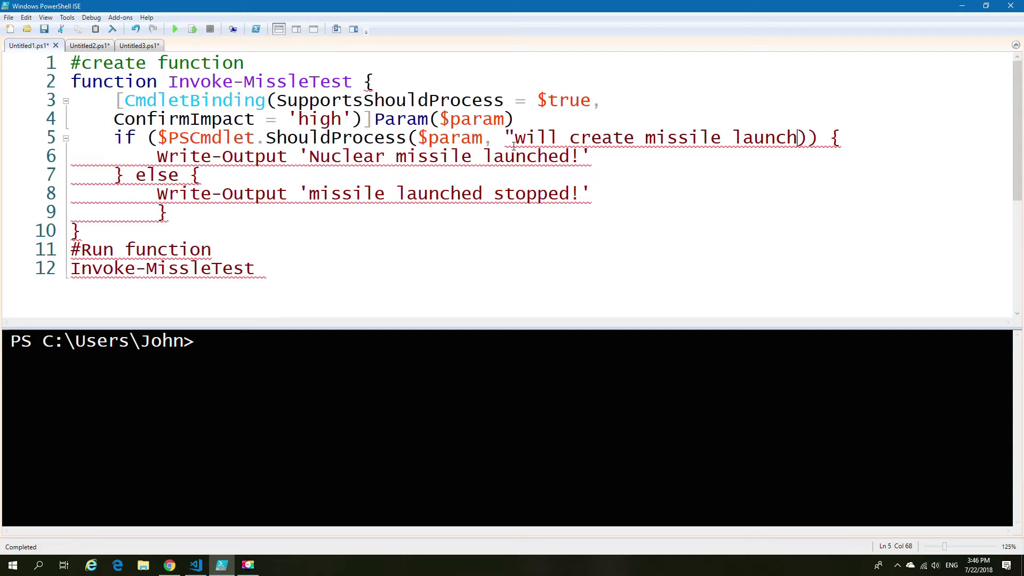
text(")
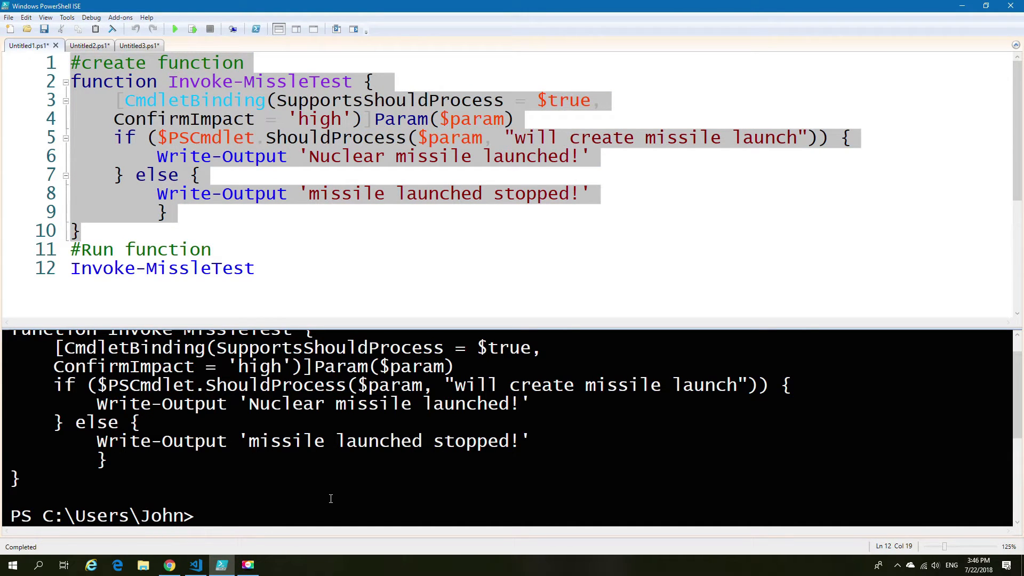
Step: Run Invoke-MissleTest -WhatIf, then highlight the ShouldProcess arguments and the call on line 12
text(invoke-MissleTest)
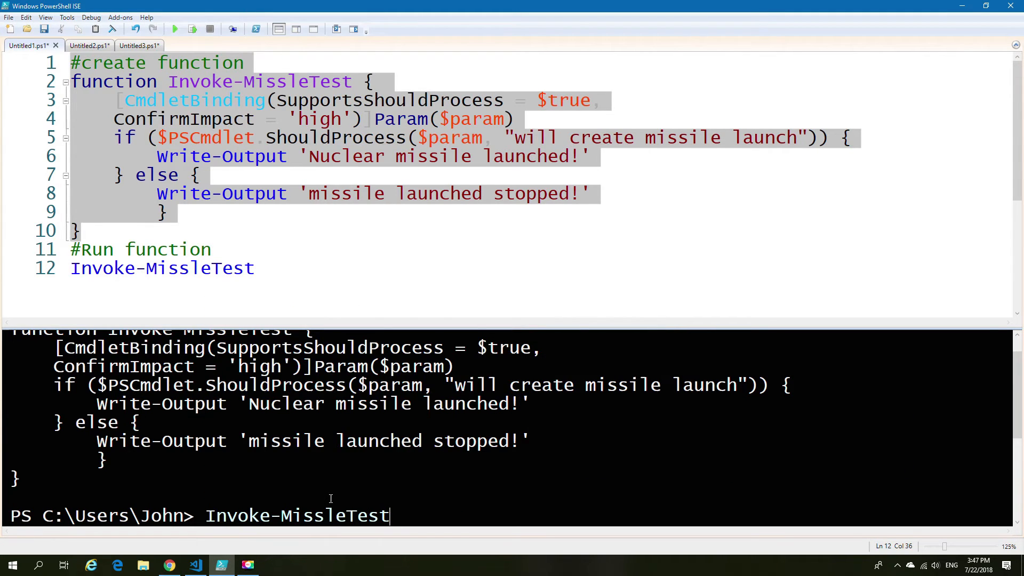
text(-w)
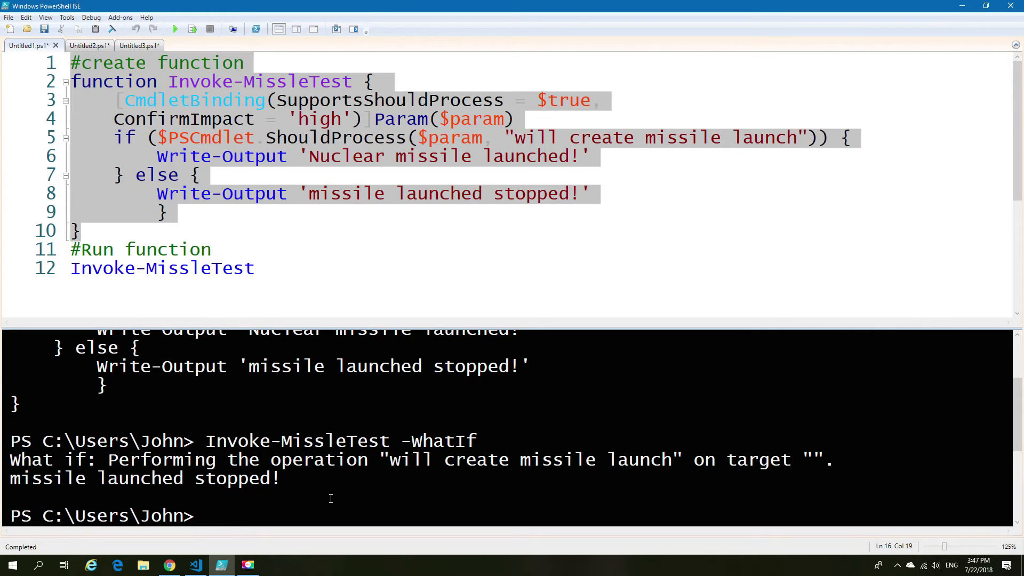
drag(413, 459, 676, 460)
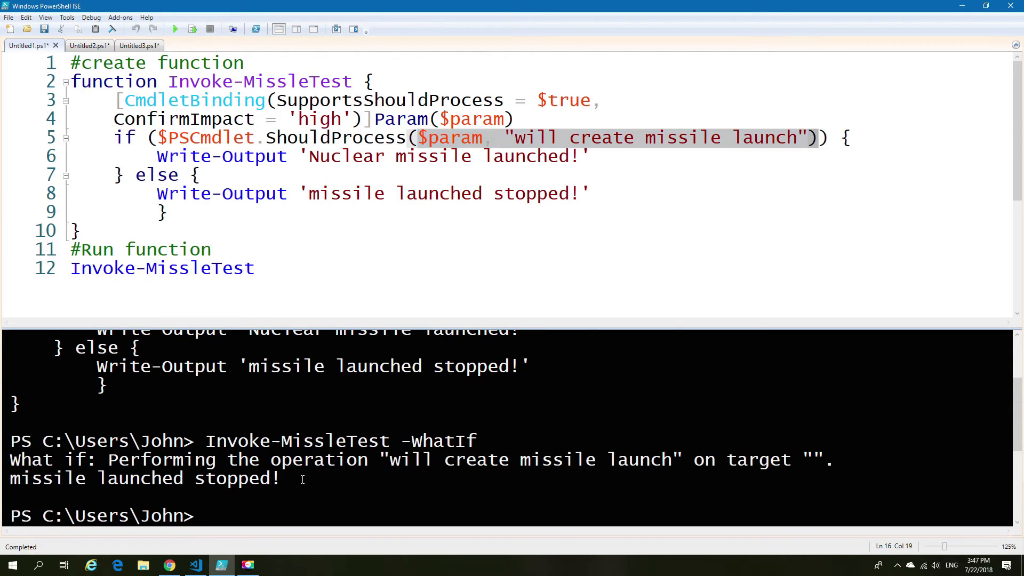
drag(20, 478, 281, 478)
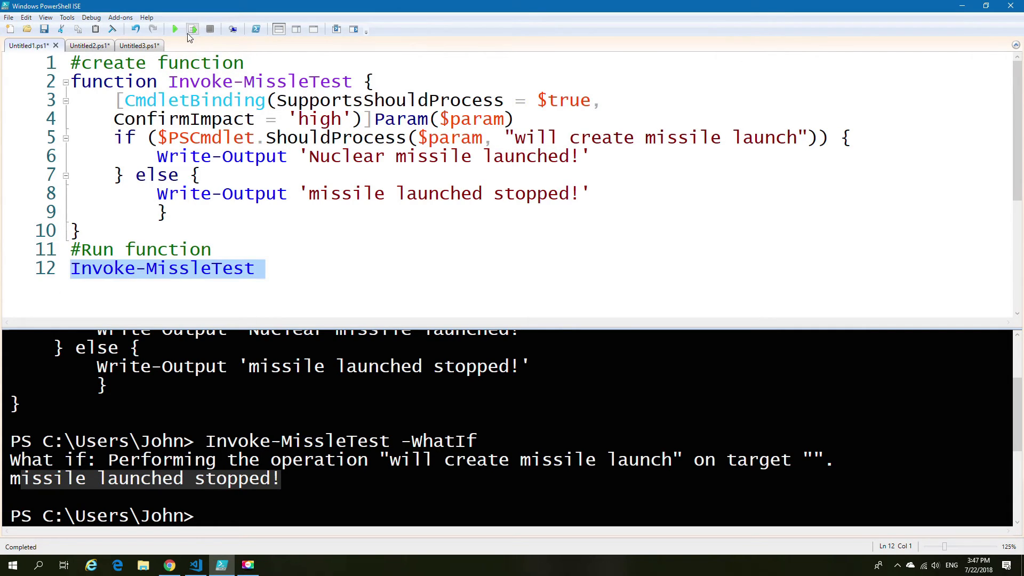
Step: Run the Invoke-MissleTest line and choose Yes in the Confirm dialog
click(175, 29)
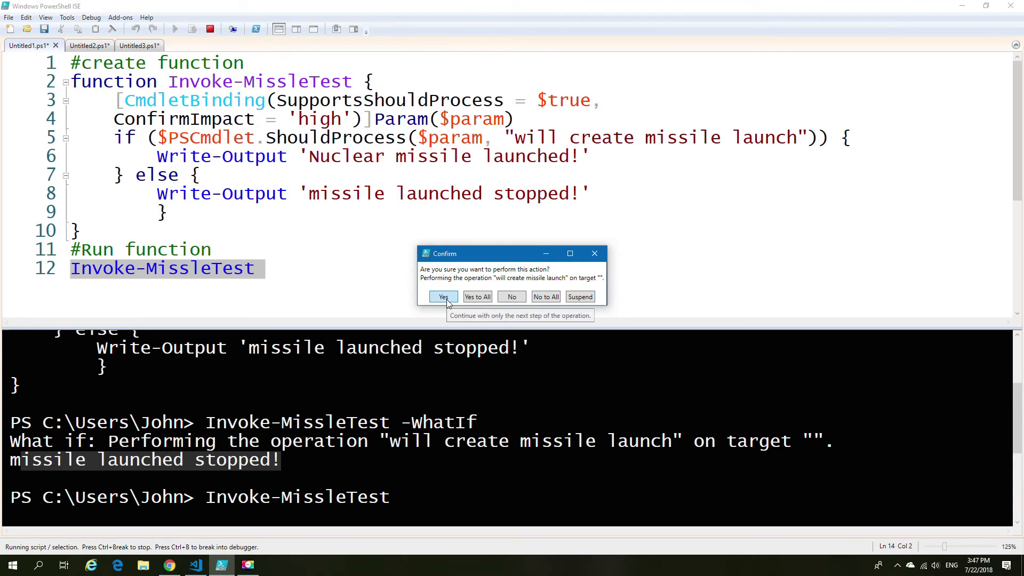
click(443, 297)
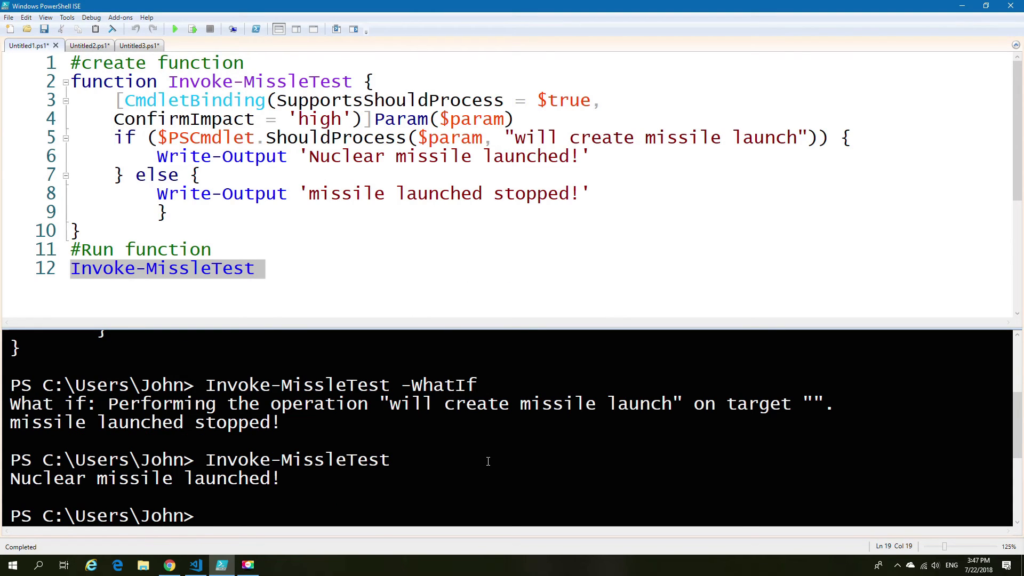